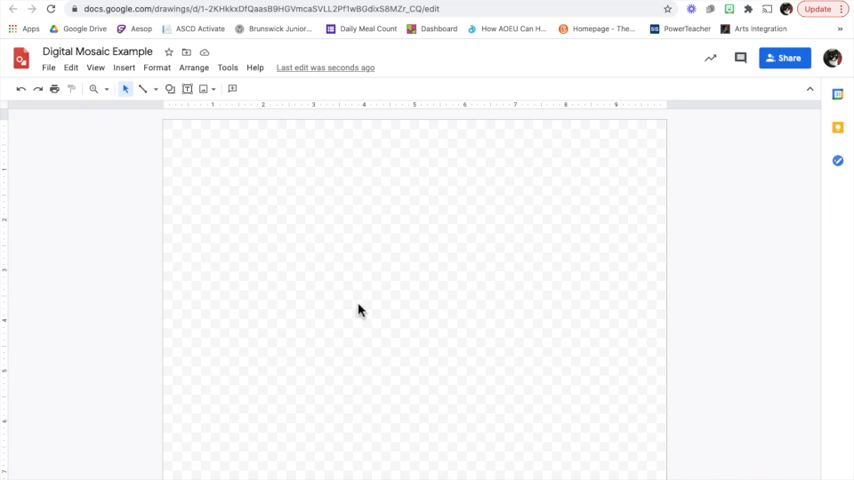
pyautogui.moveTo(178, 122)
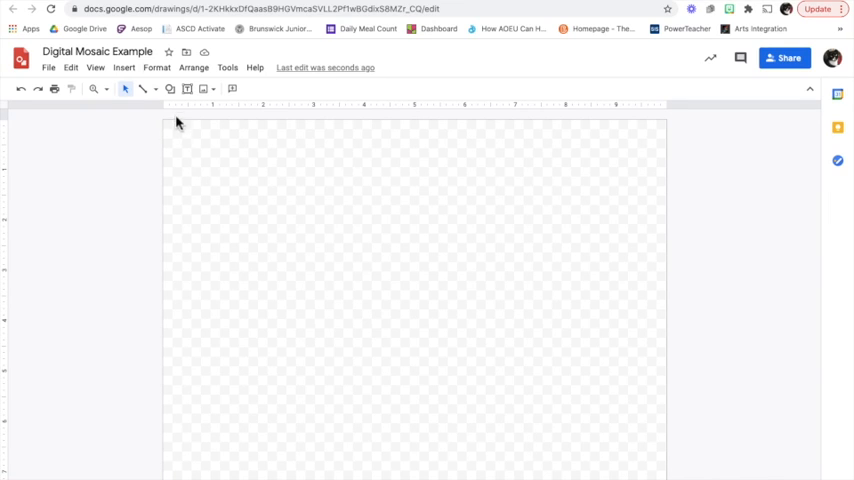
pyautogui.moveTo(170, 89)
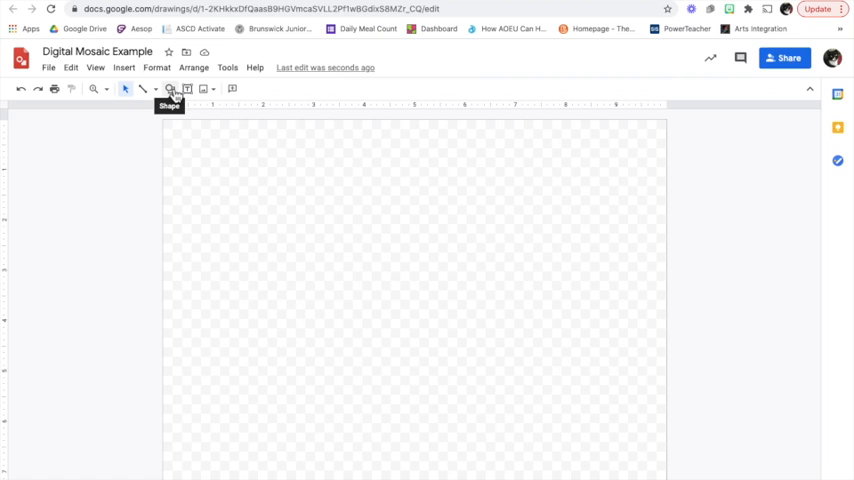
# Draw a rectangle spanning the whole canvas with the Shape tool.
pyautogui.click(170, 89)
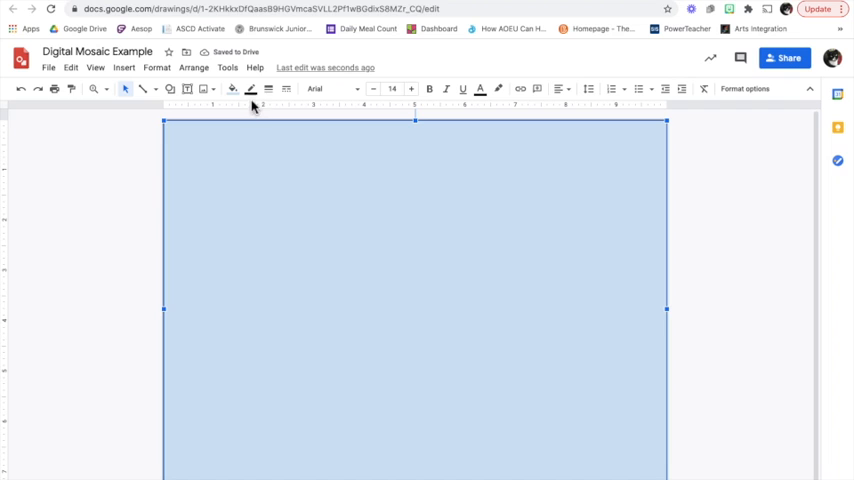
# Fill the full-canvas rectangle with solid black, then deselect it.
pyautogui.click(251, 89)
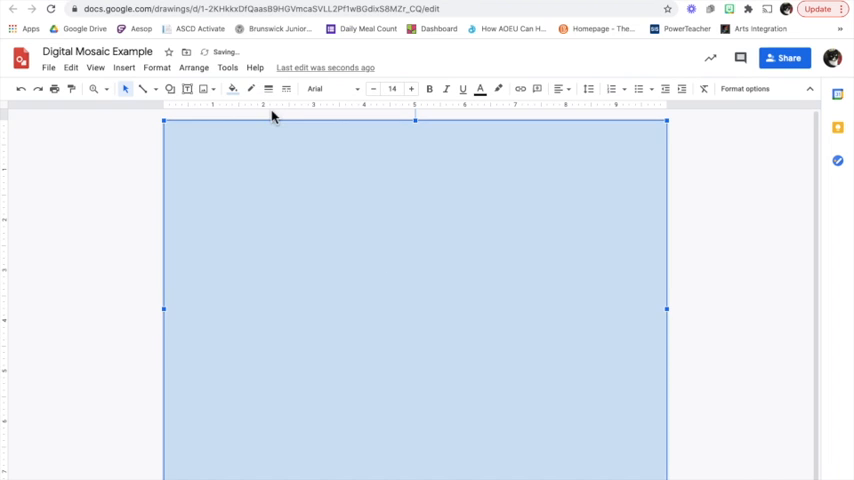
pyautogui.click(233, 89)
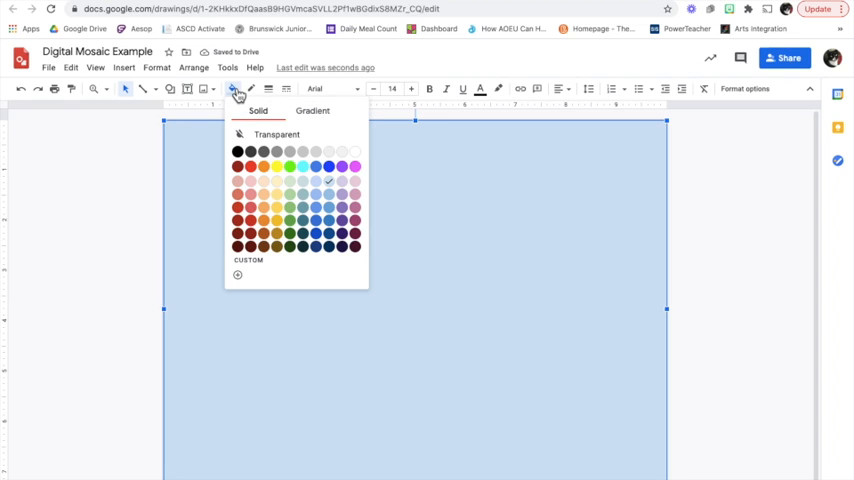
pyautogui.click(238, 151)
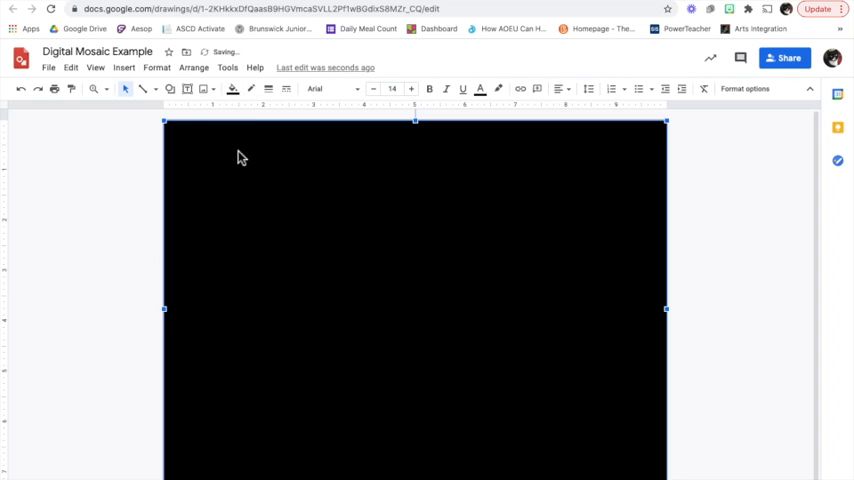
pyautogui.click(78, 196)
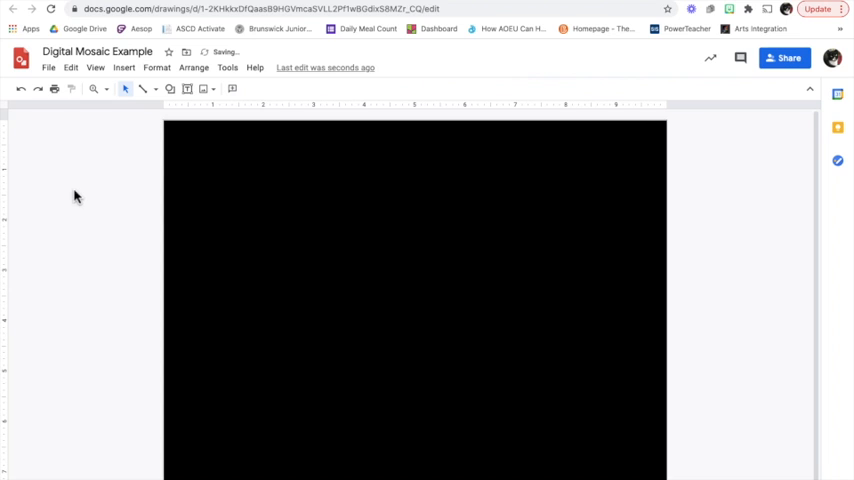
pyautogui.click(124, 67)
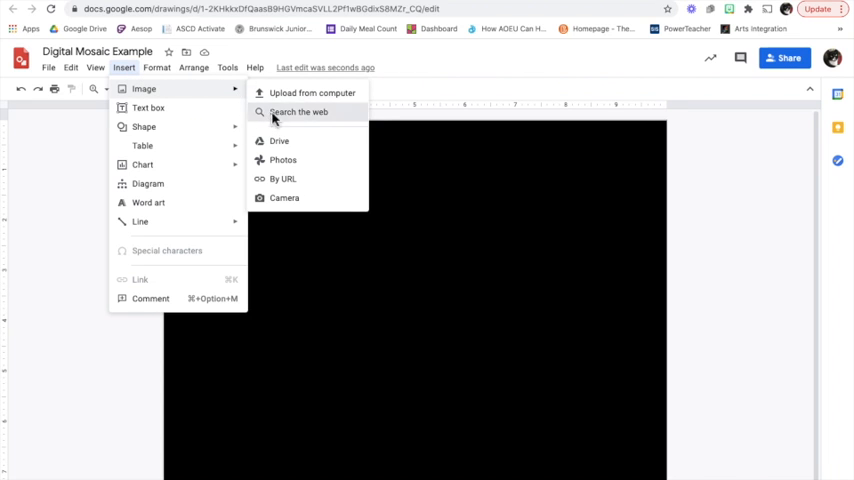
# Insert the red crewmate picture from a web search for 'among us character'.
pyautogui.click(298, 111)
pyautogui.write('among us cha')
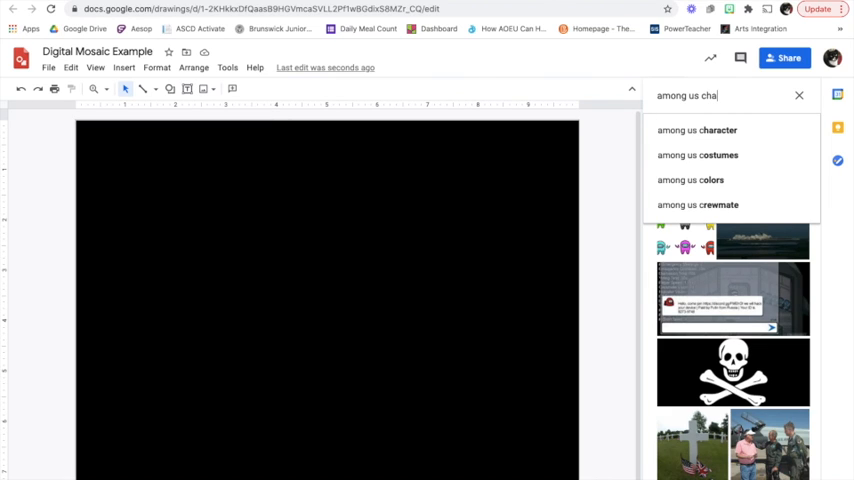
pyautogui.click(696, 130)
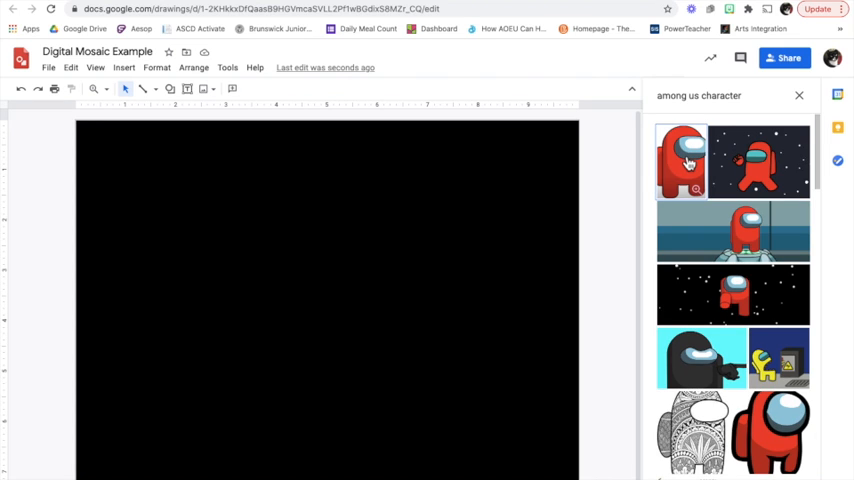
pyautogui.click(681, 162)
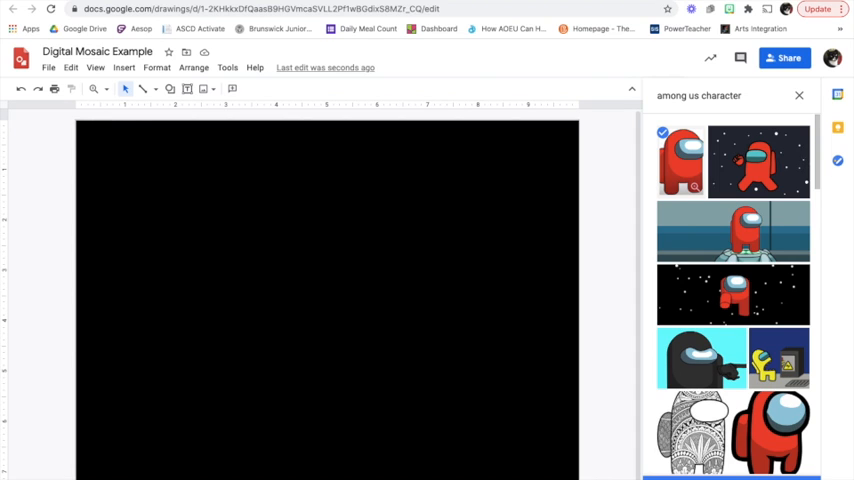
pyautogui.click(679, 162)
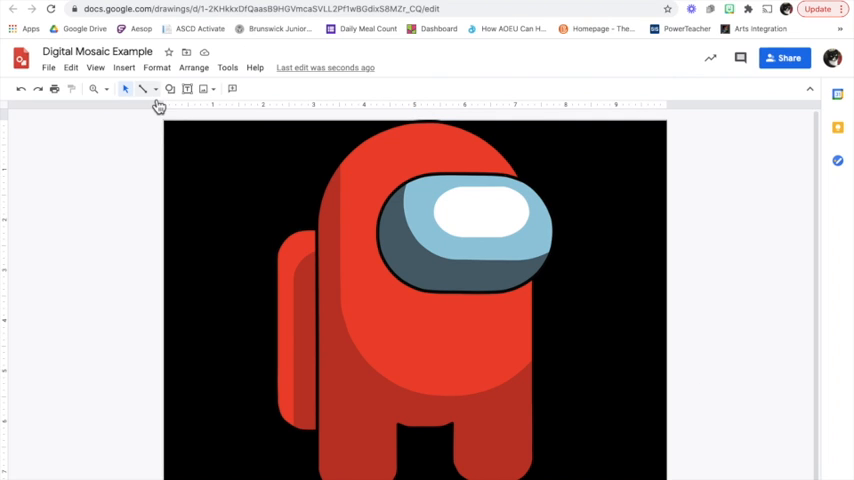
pyautogui.moveTo(143, 89)
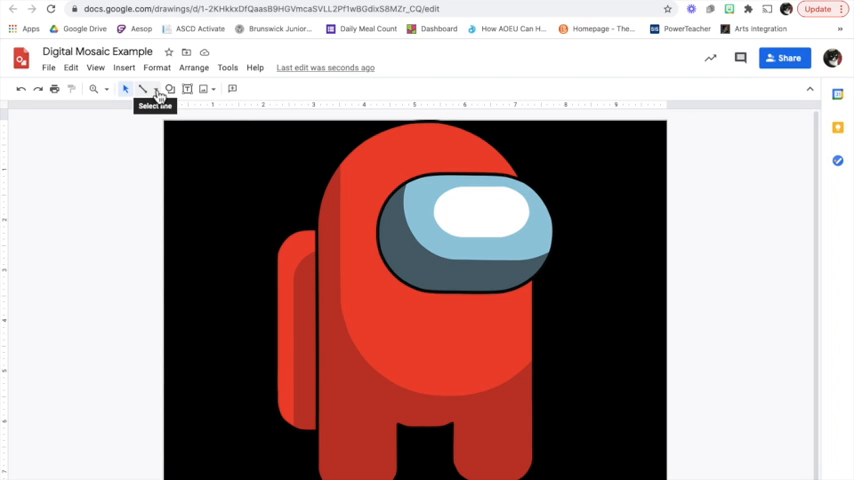
# Switch the line tool to Polyline for drawing tesserae.
pyautogui.click(152, 89)
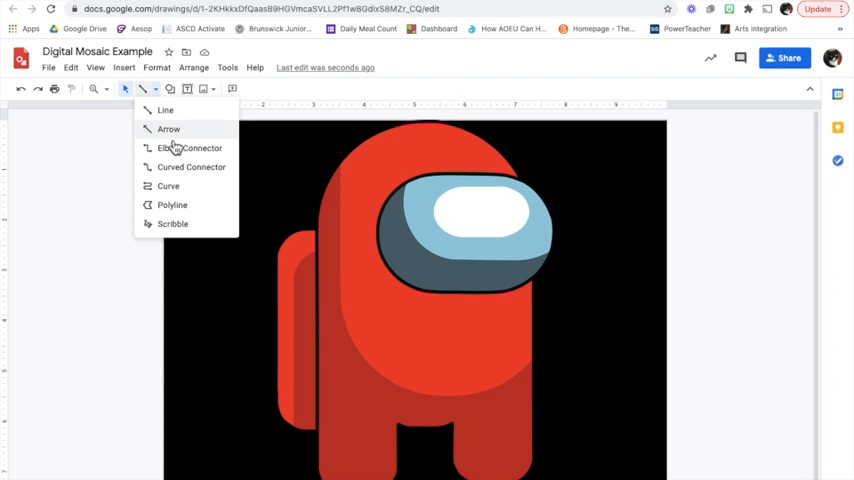
pyautogui.moveTo(200, 211)
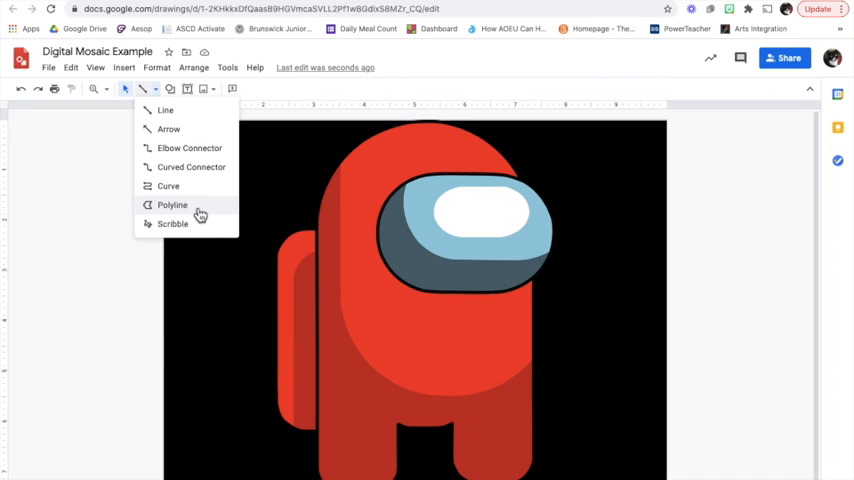
pyautogui.click(172, 205)
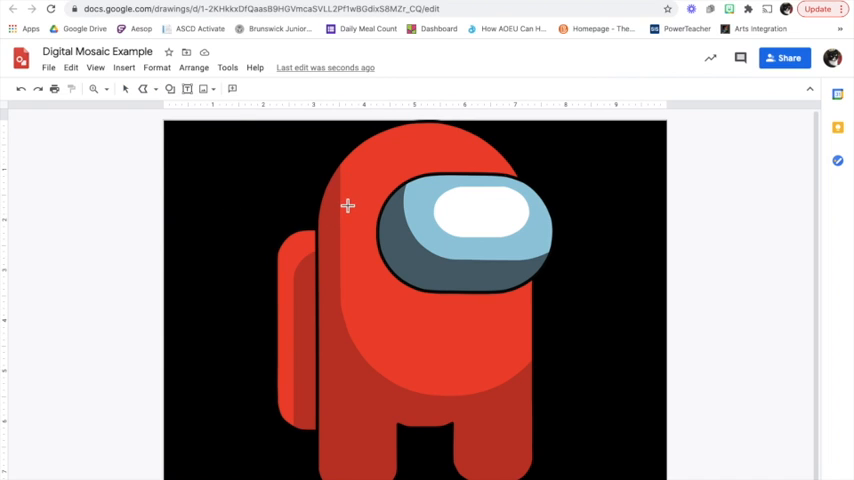
pyautogui.moveTo(347, 170)
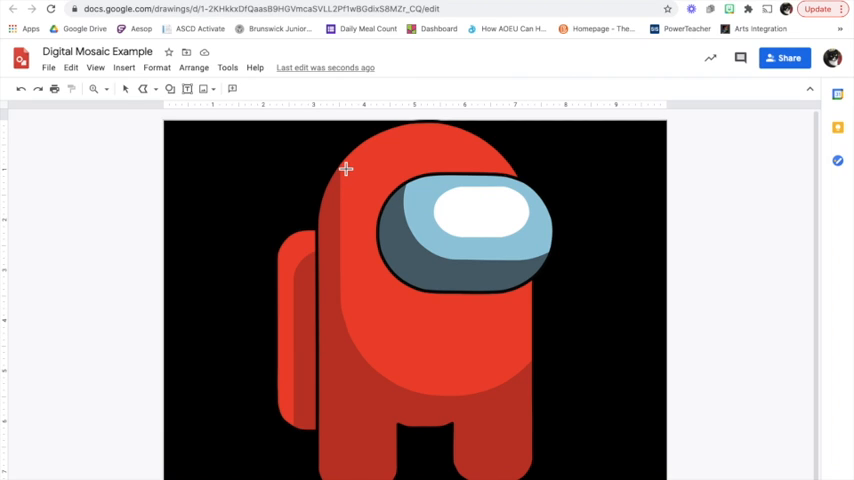
pyautogui.moveTo(345, 197)
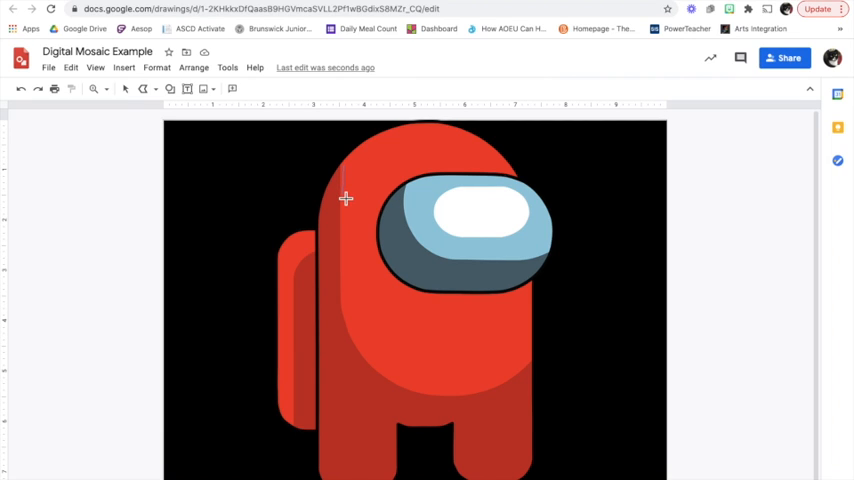
pyautogui.moveTo(365, 168)
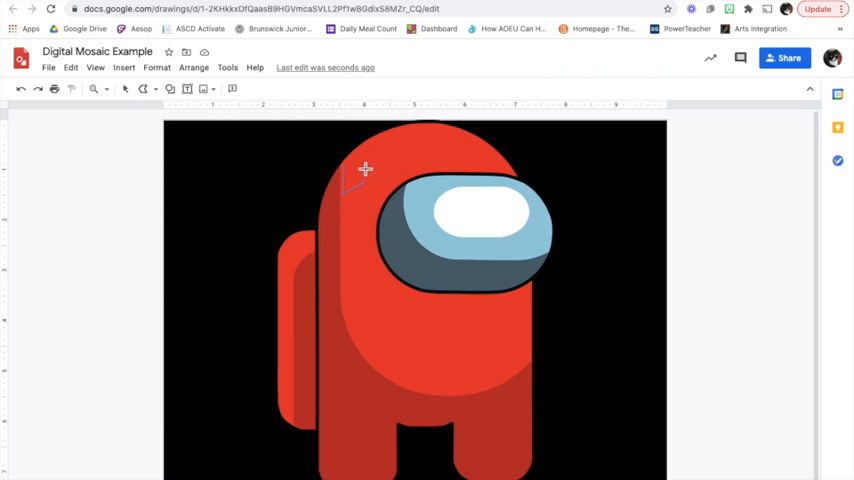
pyautogui.moveTo(352, 160)
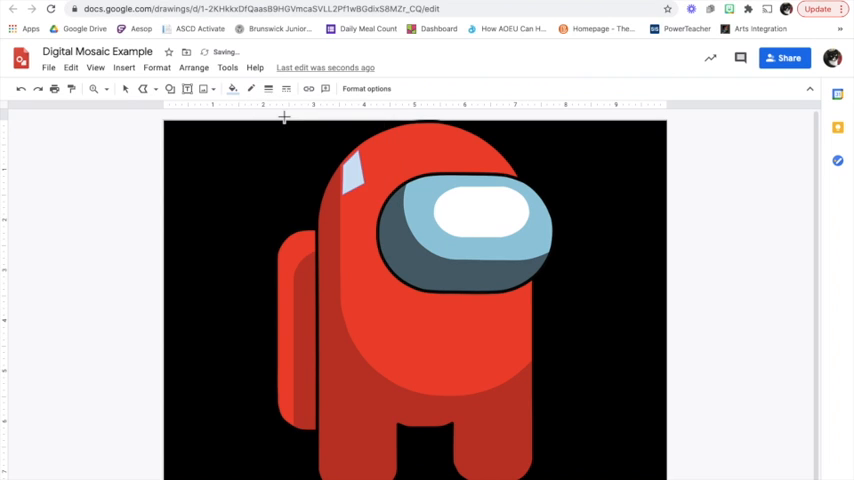
# Recolour the first head tessera a pale translucent red.
pyautogui.click(233, 88)
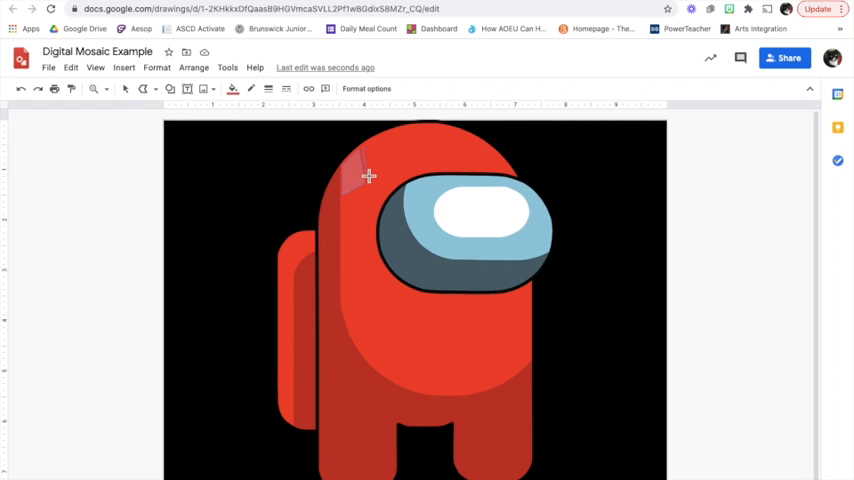
pyautogui.moveTo(388, 138)
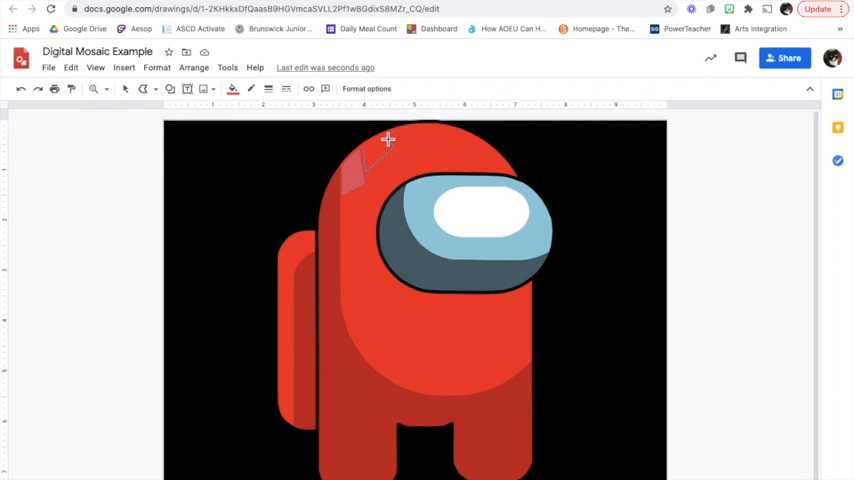
pyautogui.moveTo(368, 150)
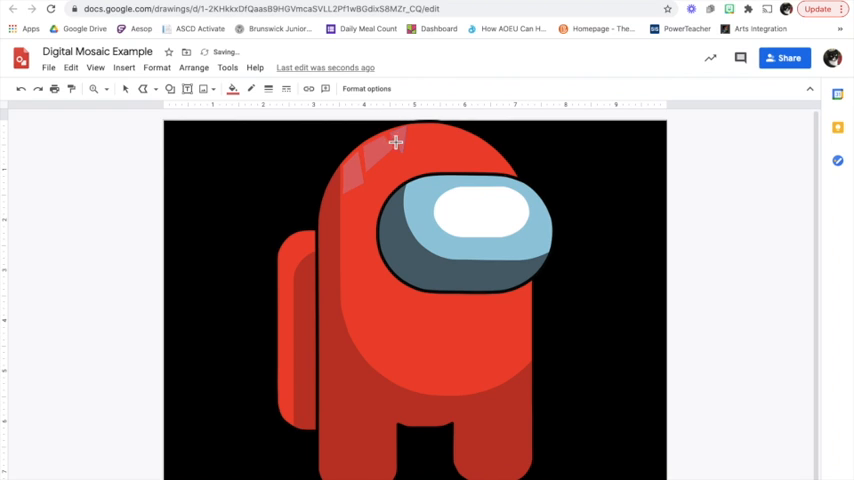
pyautogui.moveTo(408, 171)
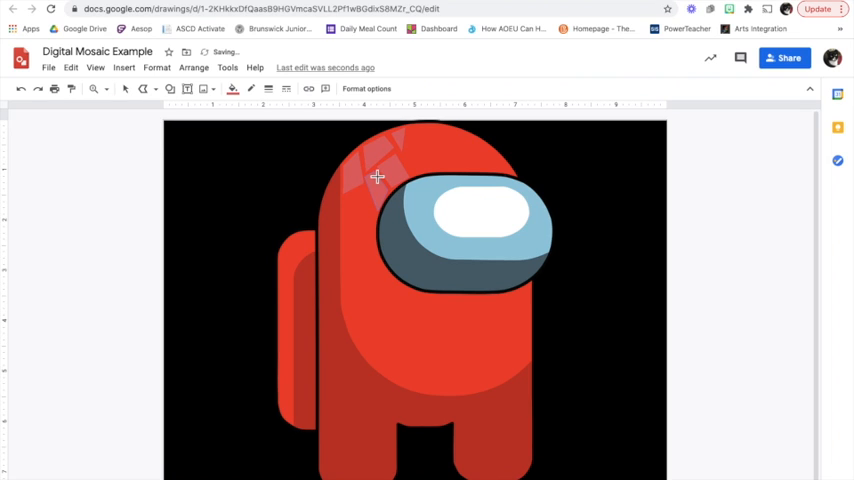
pyautogui.moveTo(366, 192)
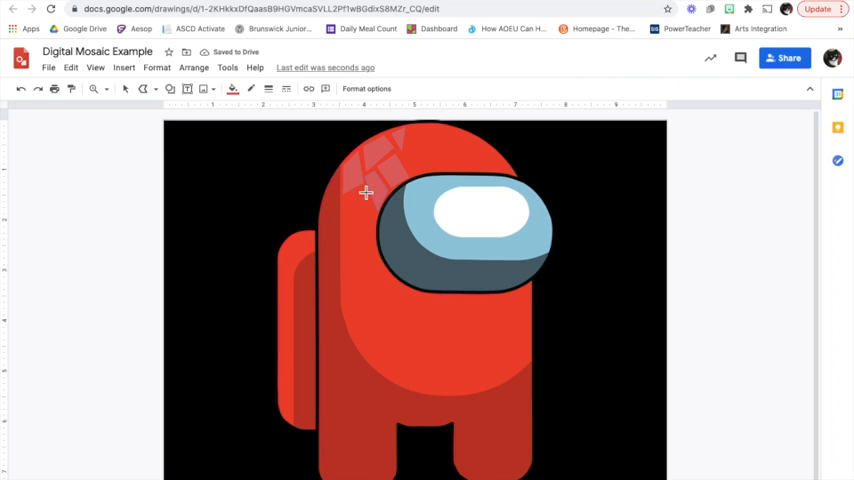
pyautogui.moveTo(378, 219)
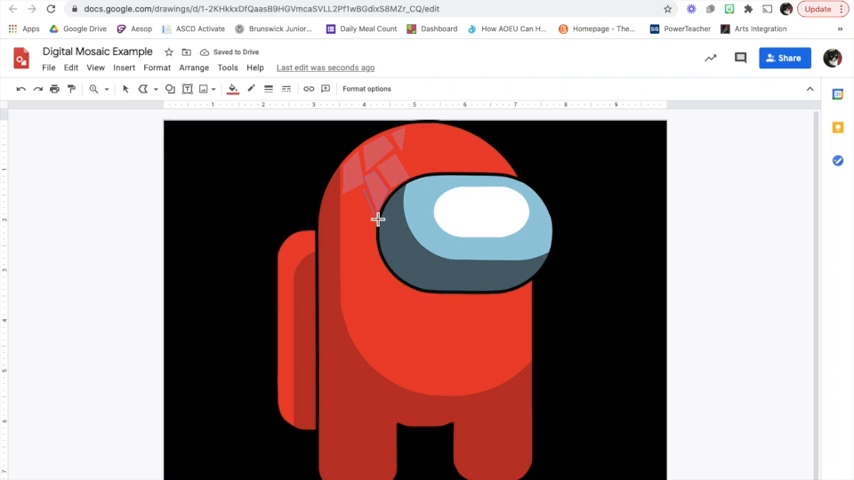
pyautogui.moveTo(345, 218)
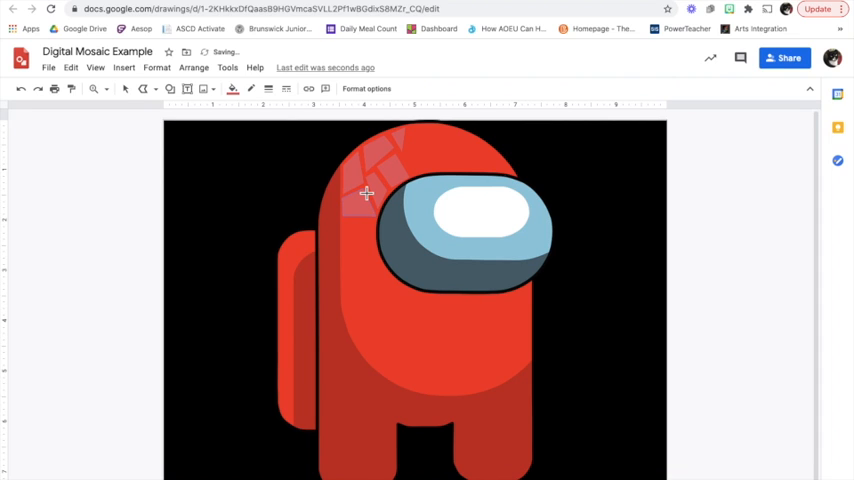
pyautogui.moveTo(342, 178)
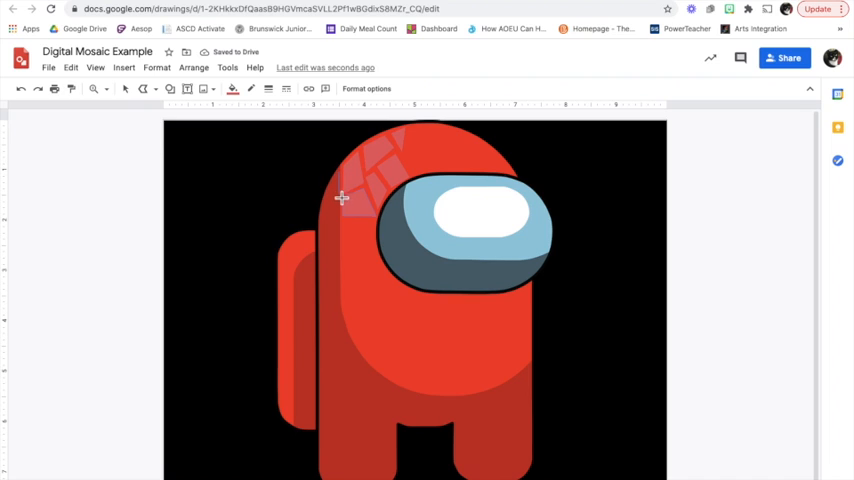
pyautogui.moveTo(327, 218)
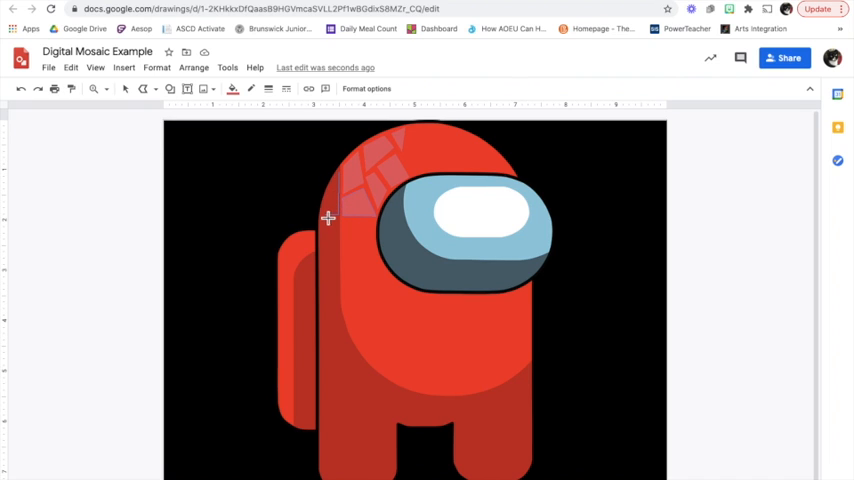
pyautogui.moveTo(330, 194)
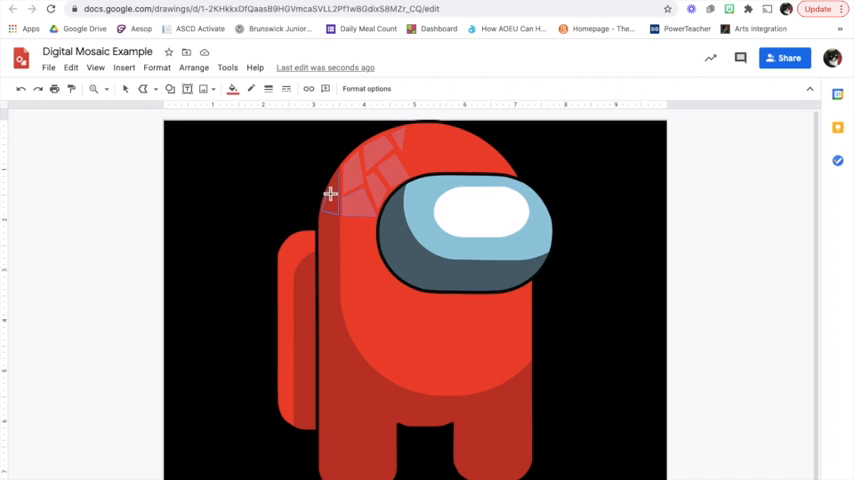
pyautogui.moveTo(331, 185)
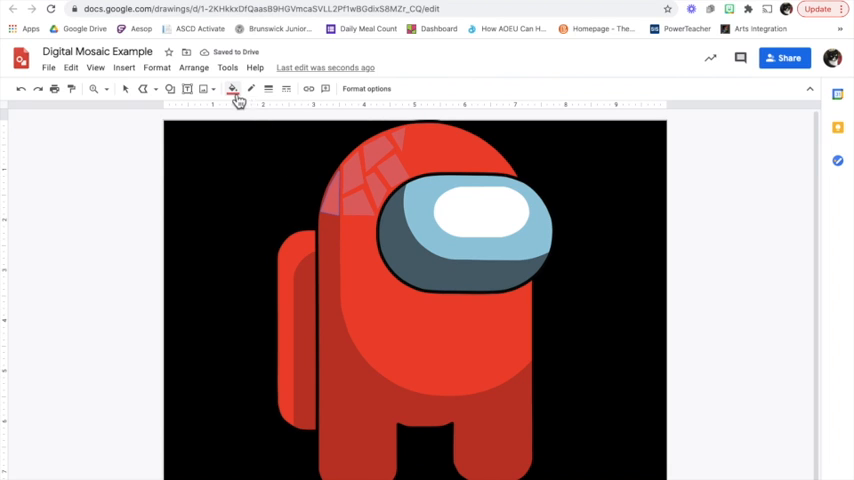
# Fill the newest helmet tile with a red swatch.
pyautogui.click(232, 89)
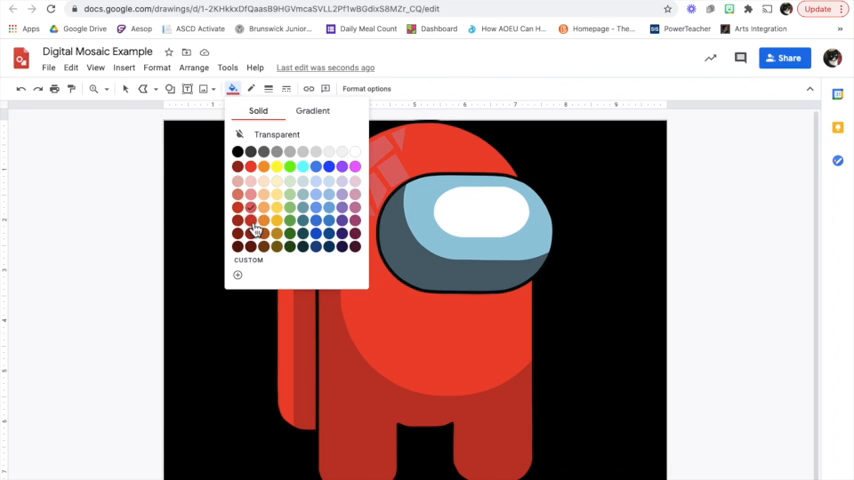
pyautogui.click(253, 229)
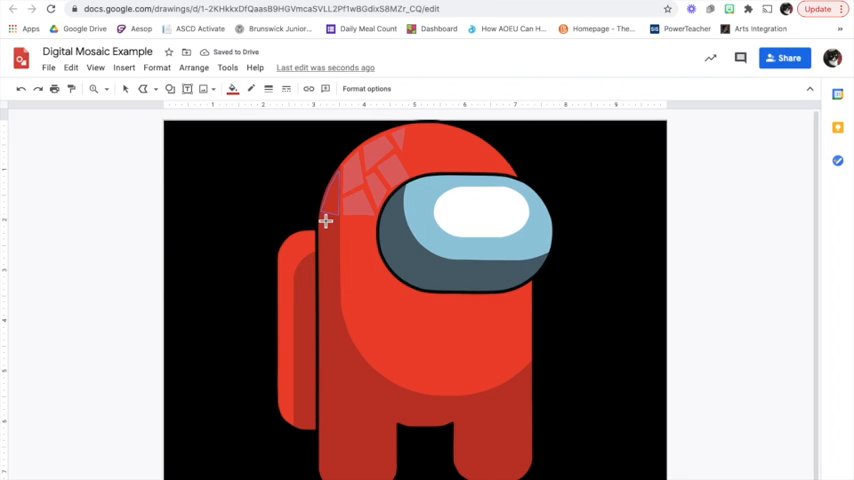
pyautogui.moveTo(340, 254)
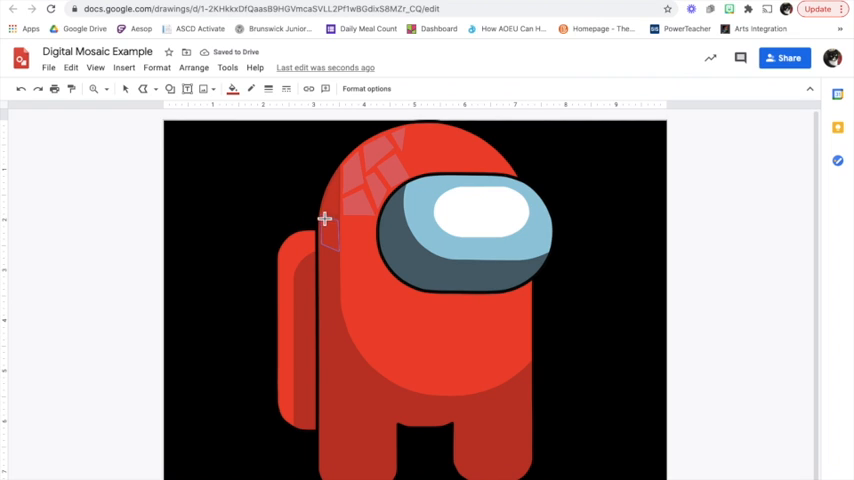
pyautogui.moveTo(95, 89)
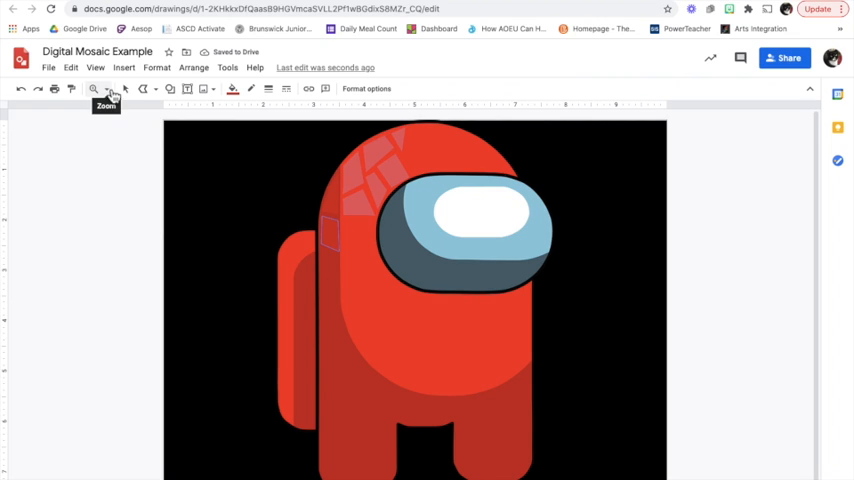
# Zoom the drawing to 200%.
pyautogui.click(94, 89)
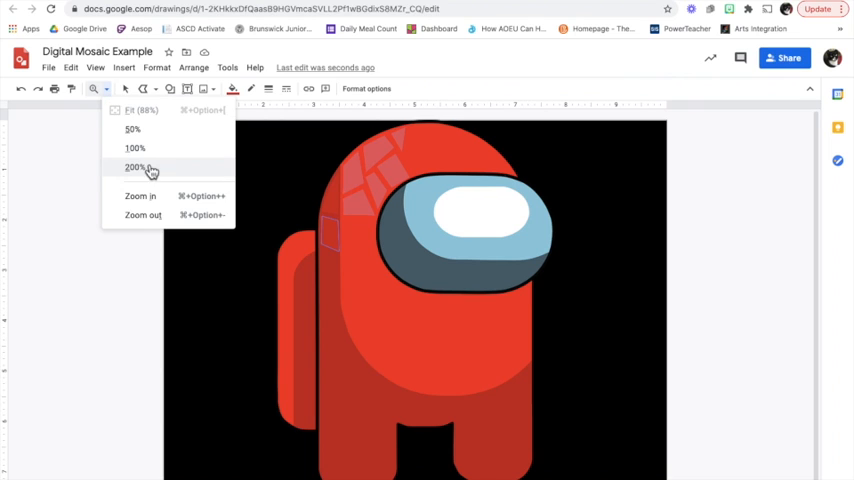
pyautogui.click(135, 167)
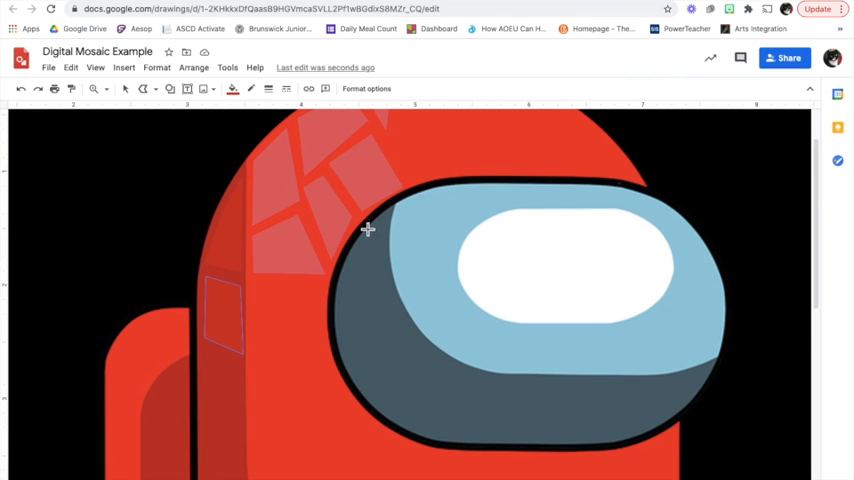
pyautogui.moveTo(393, 214)
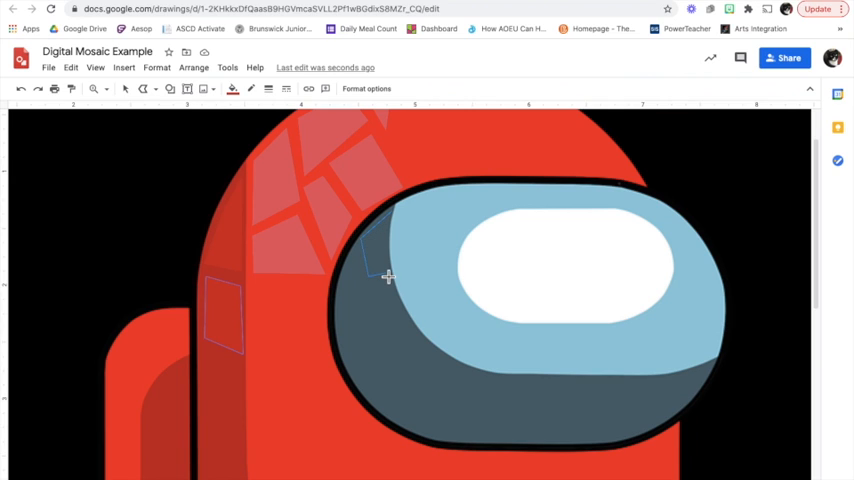
pyautogui.moveTo(391, 261)
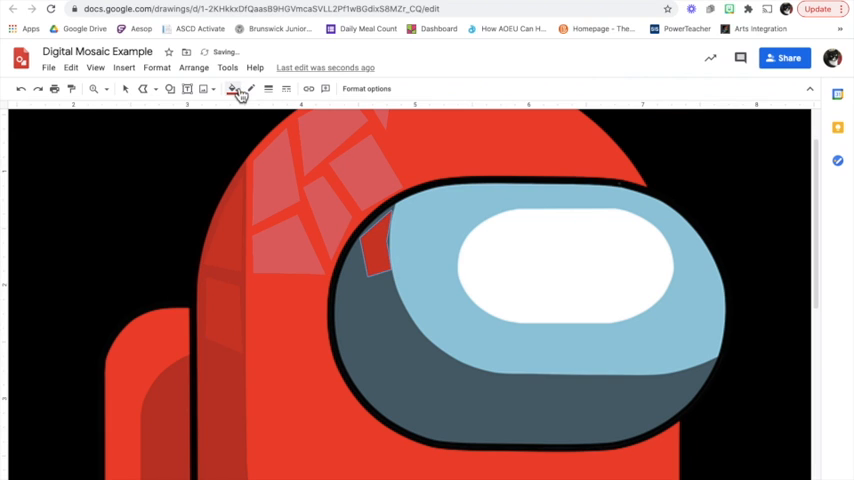
# Fill the visor tile dark cornflower blue 1, zoom back out, and pick Select.
pyautogui.click(234, 89)
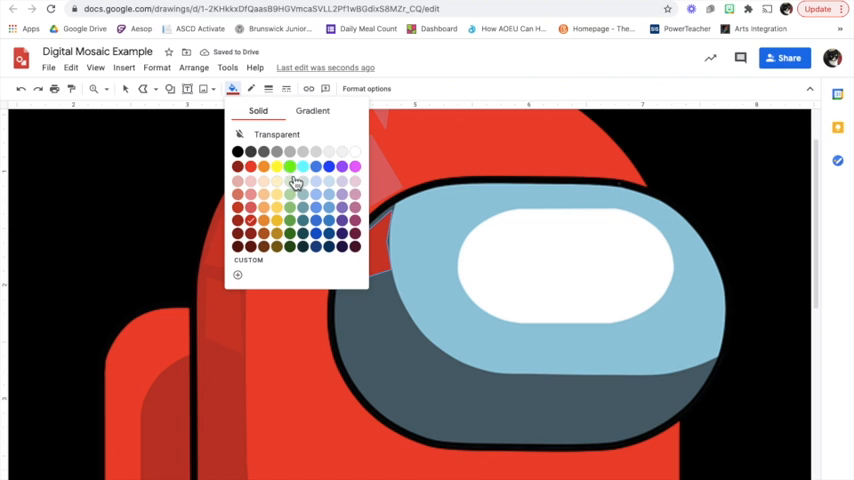
pyautogui.moveTo(322, 216)
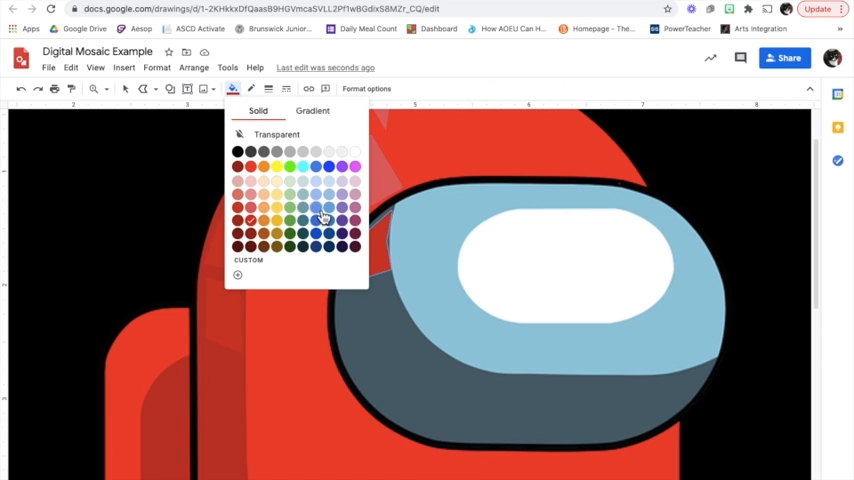
pyautogui.click(323, 218)
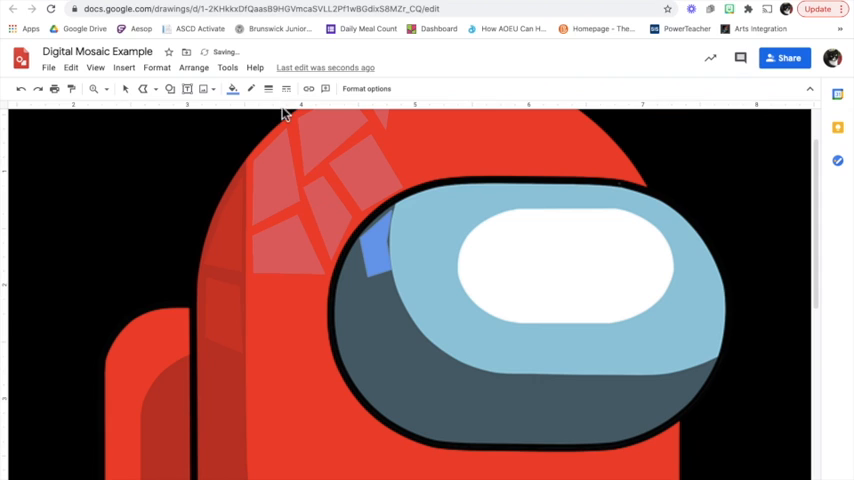
pyautogui.click(232, 88)
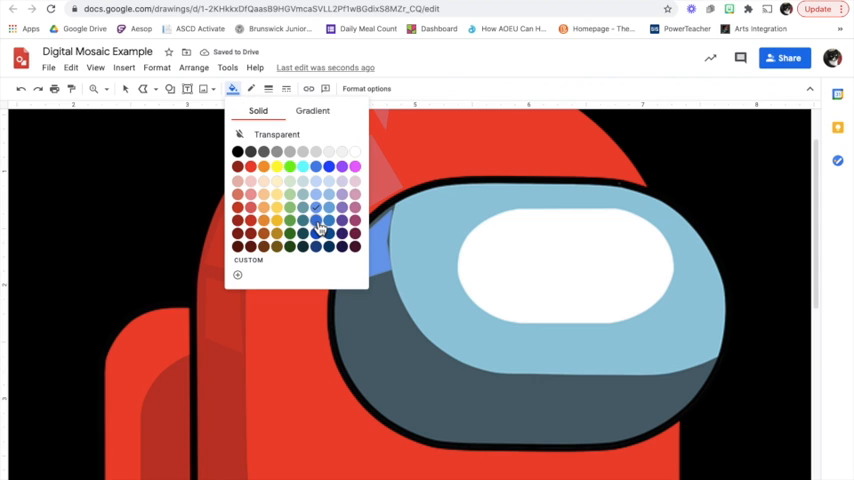
pyautogui.moveTo(315, 232)
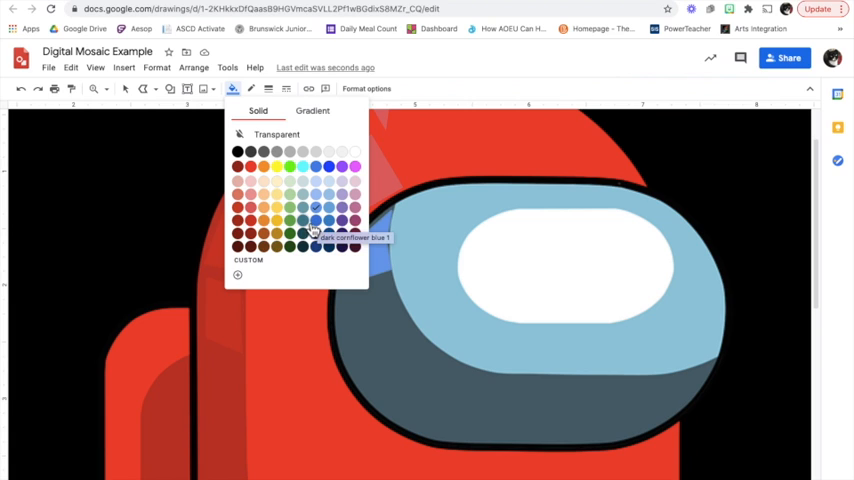
pyautogui.click(315, 233)
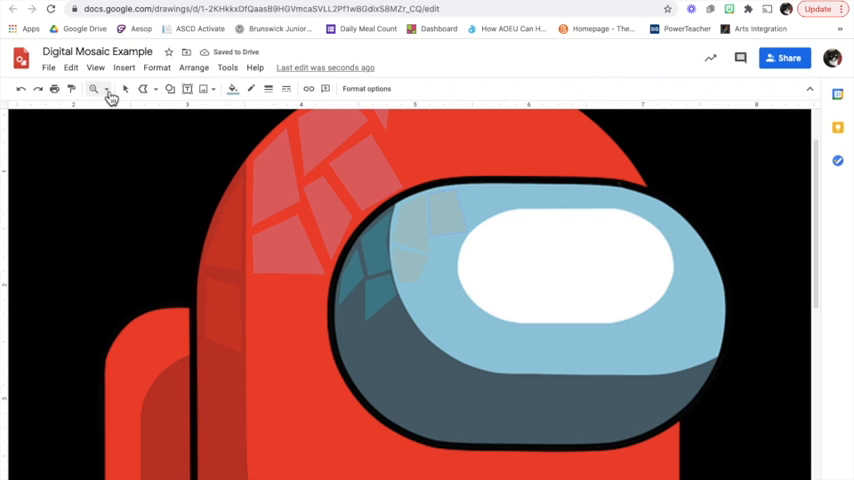
pyautogui.click(94, 89)
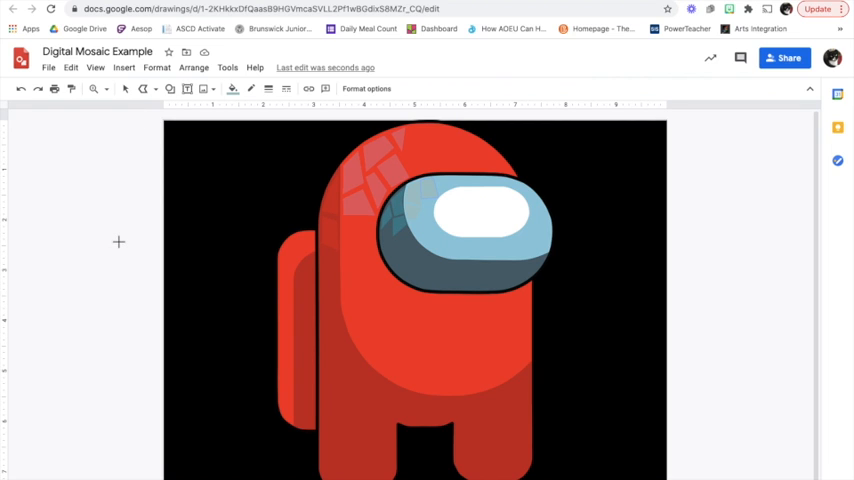
pyautogui.moveTo(126, 89)
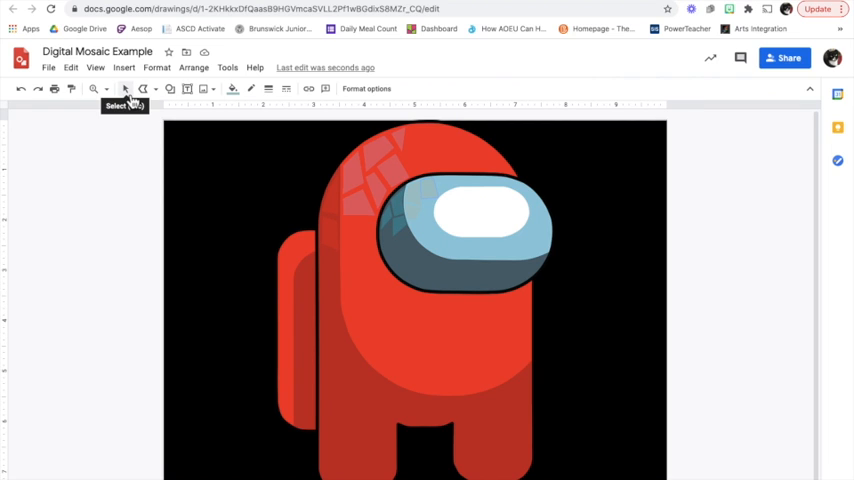
pyautogui.click(429, 185)
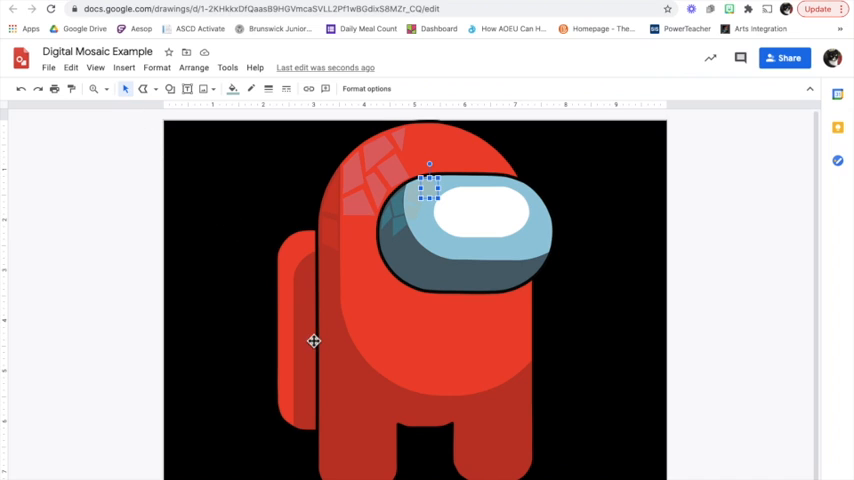
pyautogui.click(345, 378)
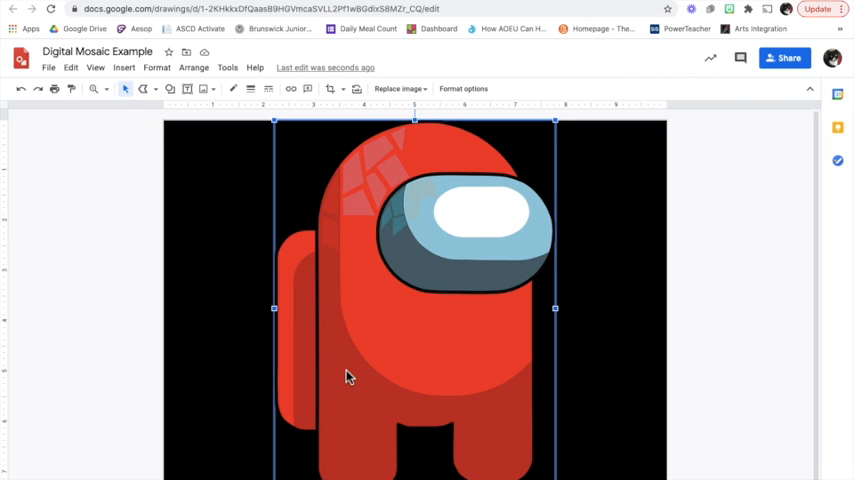
pyautogui.moveTo(154, 117)
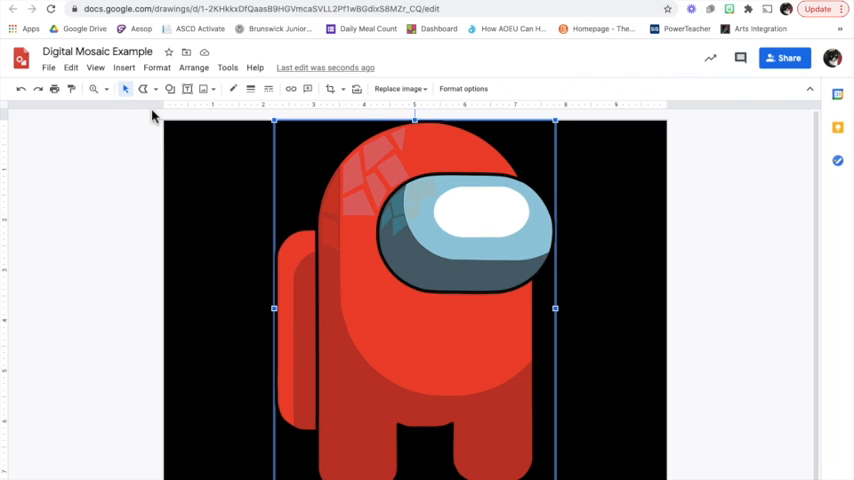
pyautogui.click(194, 67)
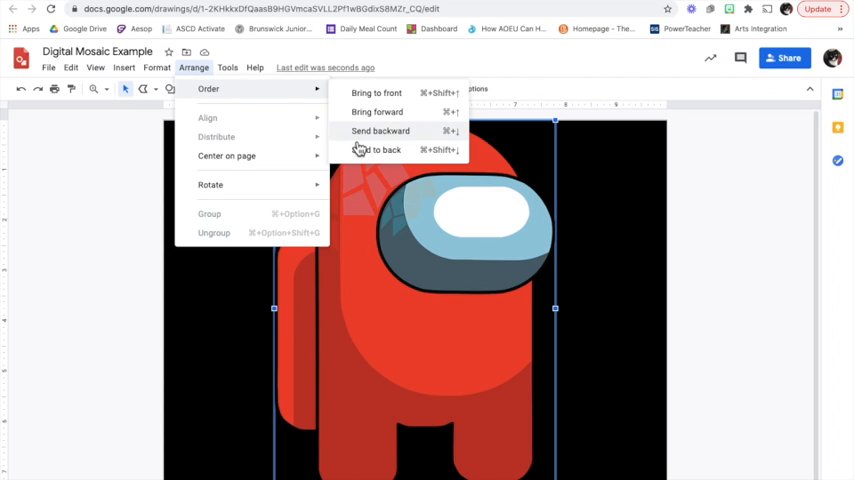
pyautogui.click(380, 131)
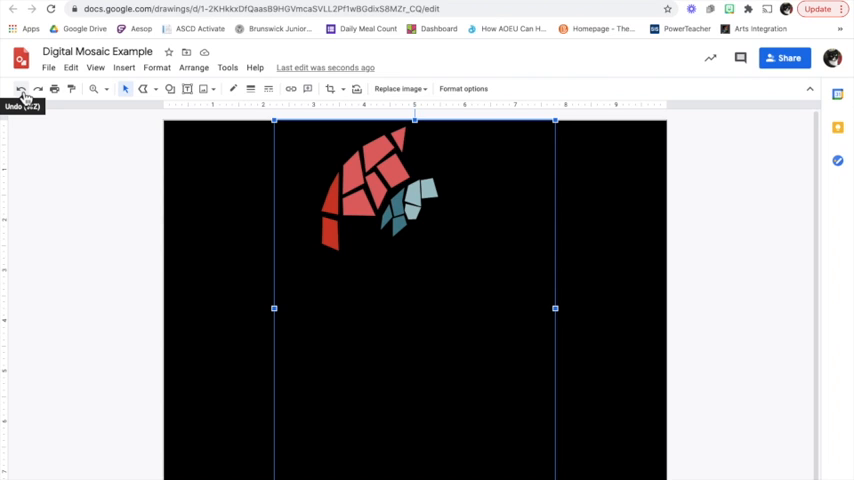
pyautogui.click(21, 89)
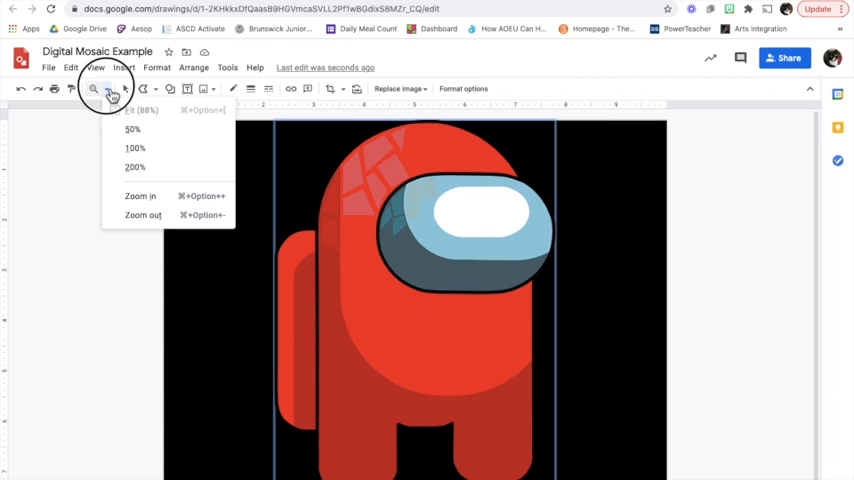
pyautogui.click(134, 167)
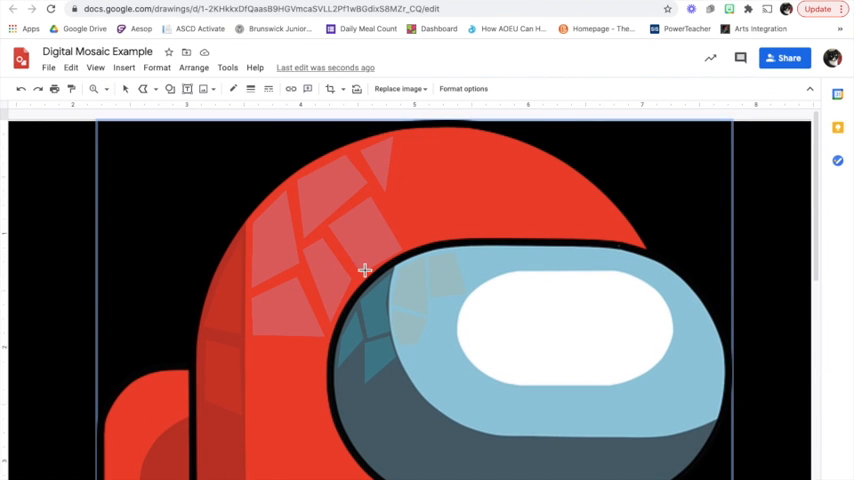
pyautogui.moveTo(435, 307)
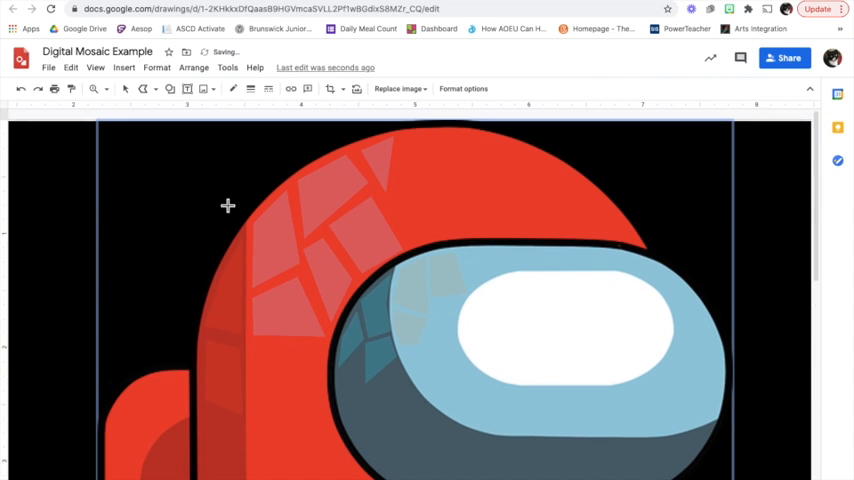
pyautogui.moveTo(435, 308)
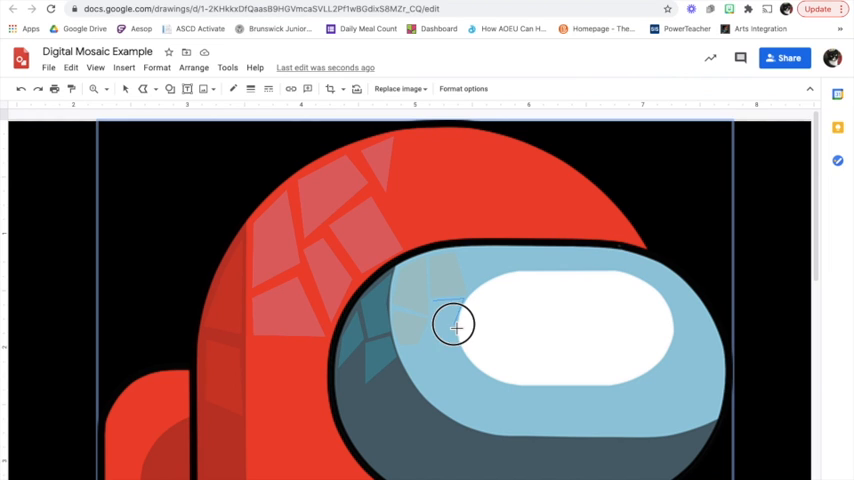
# Fill the new visor tile light blue and open the image's layer-order options.
pyautogui.click(233, 88)
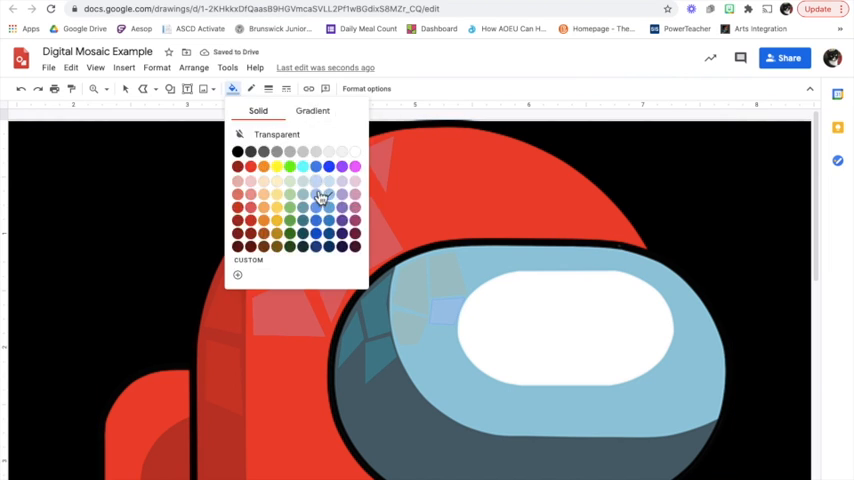
pyautogui.click(322, 197)
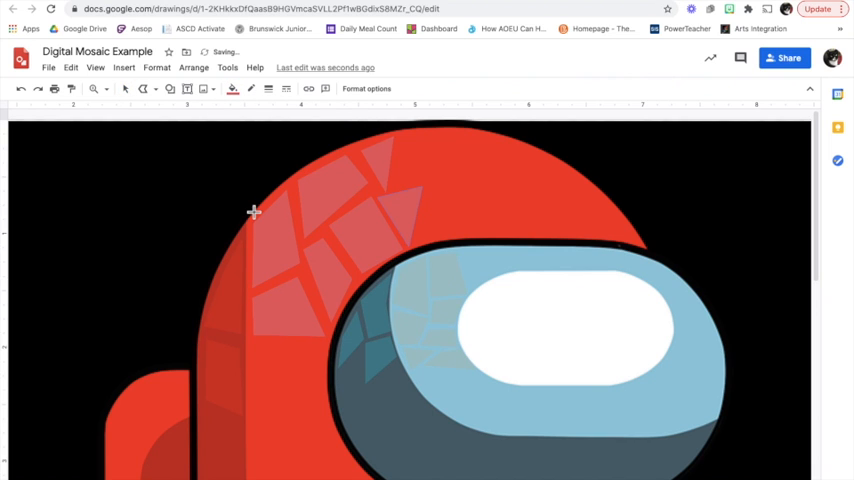
pyautogui.moveTo(442, 177)
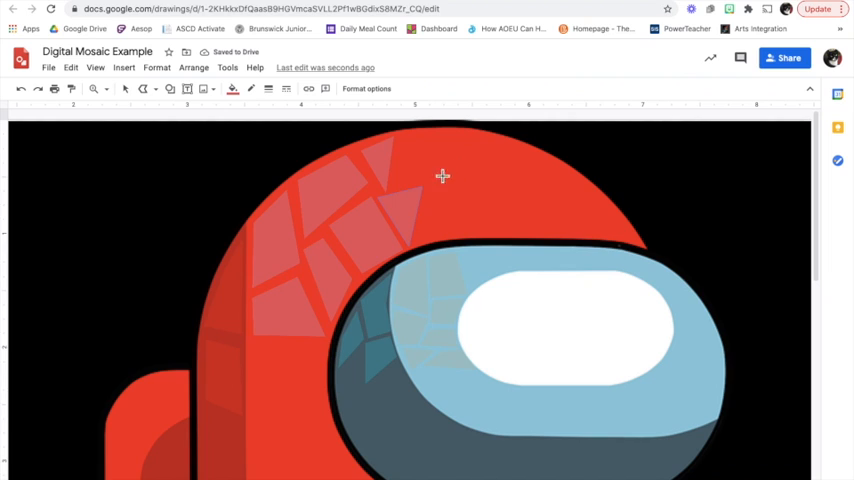
pyautogui.moveTo(395, 158)
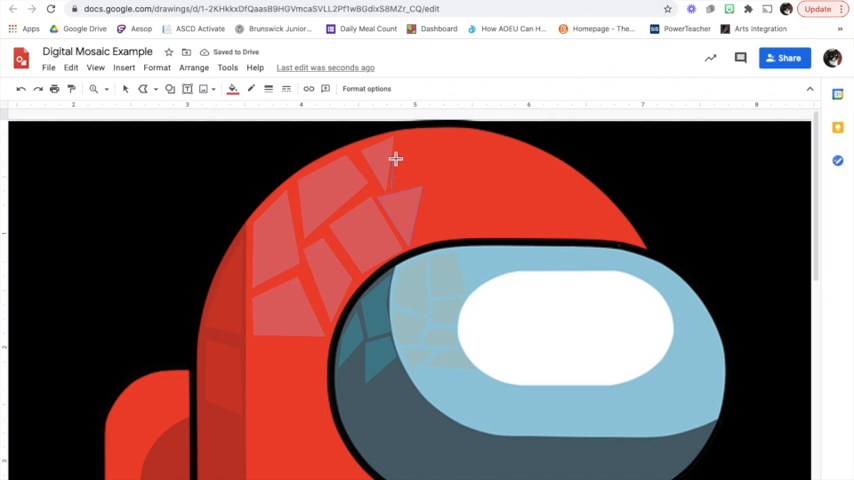
pyautogui.moveTo(505, 143)
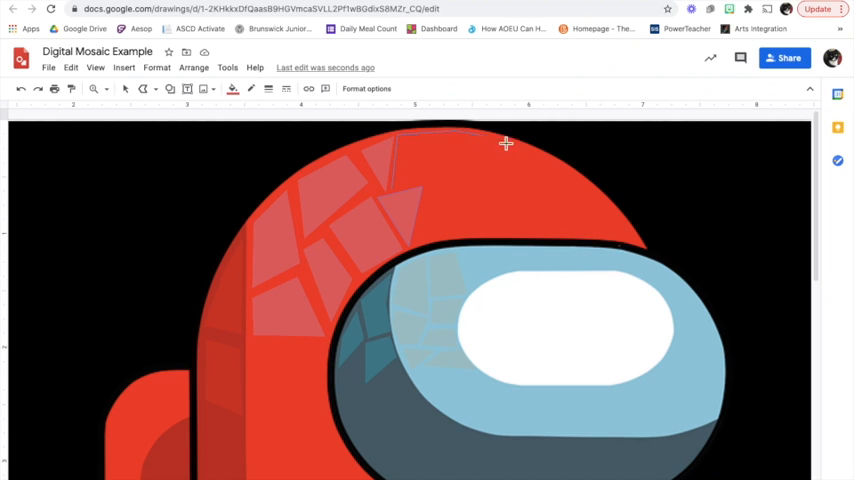
pyautogui.moveTo(608, 203)
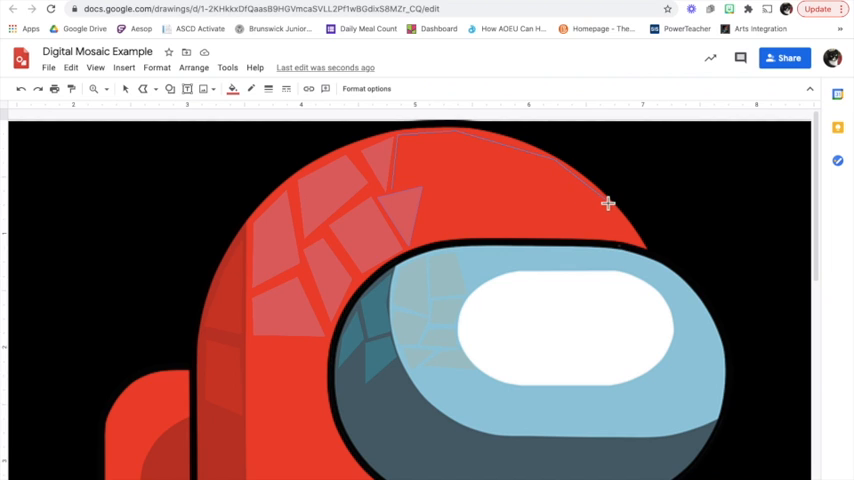
pyautogui.moveTo(550, 236)
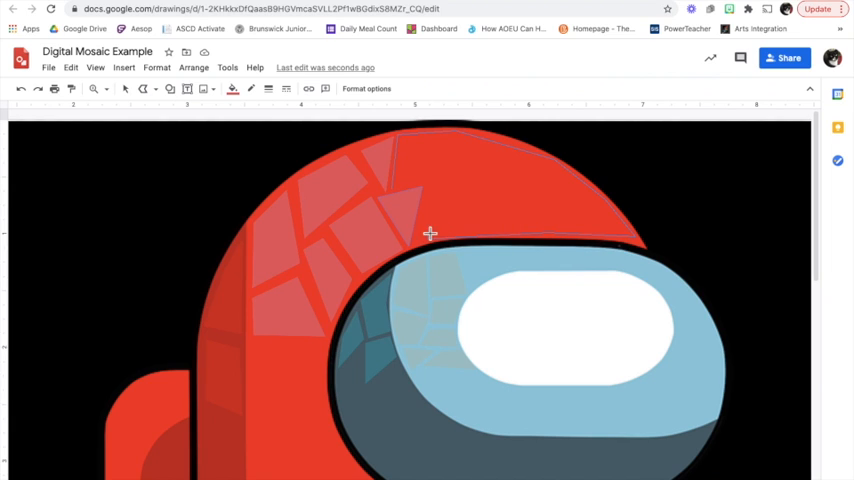
pyautogui.moveTo(429, 195)
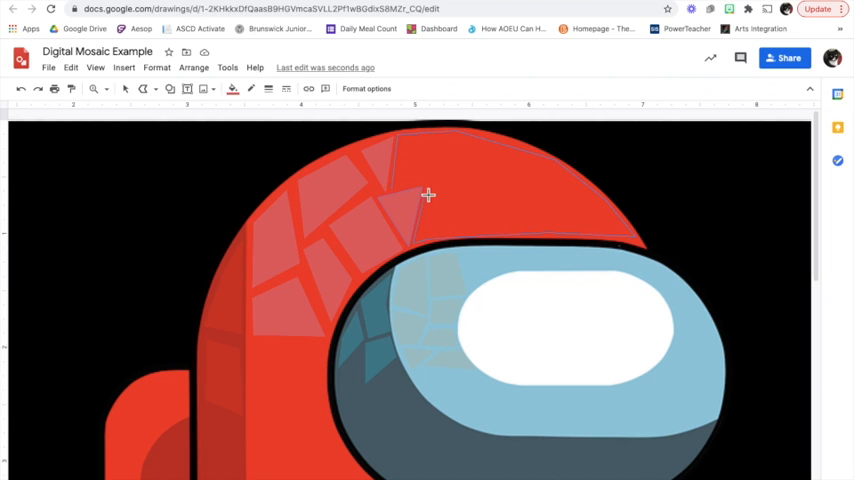
pyautogui.moveTo(394, 194)
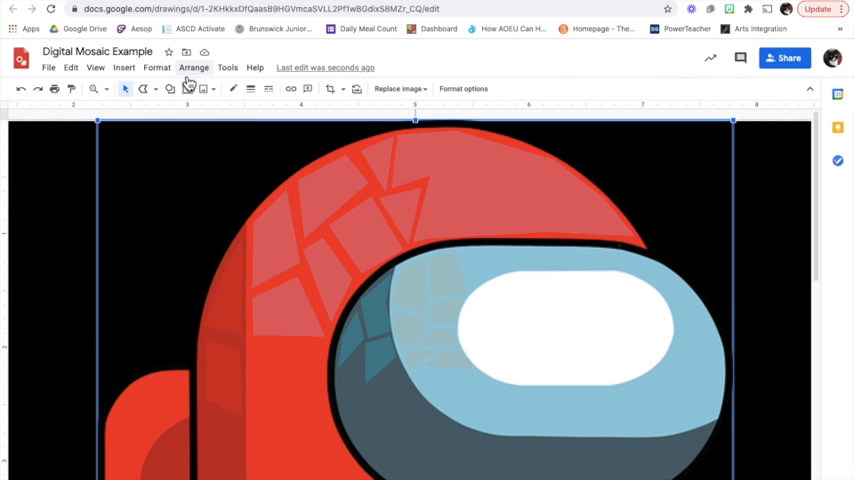
pyautogui.click(194, 67)
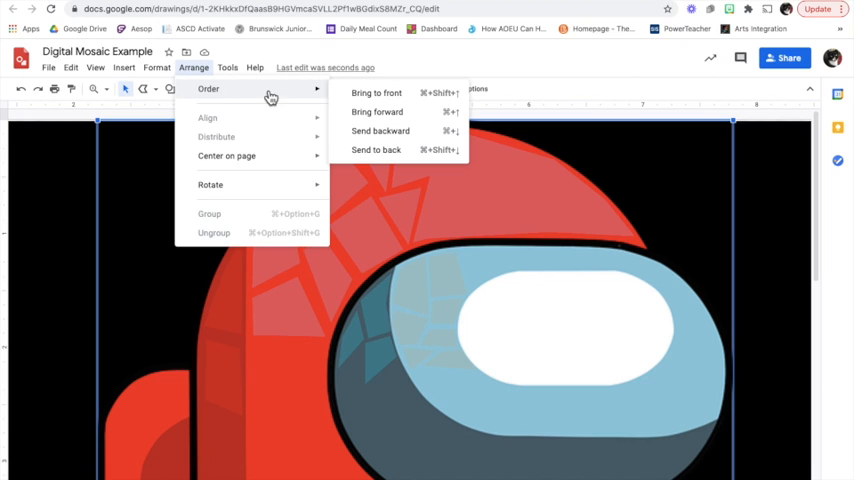
# Send the crewmate picture to the back and finish outlining a crown tessera.
pyautogui.click(376, 149)
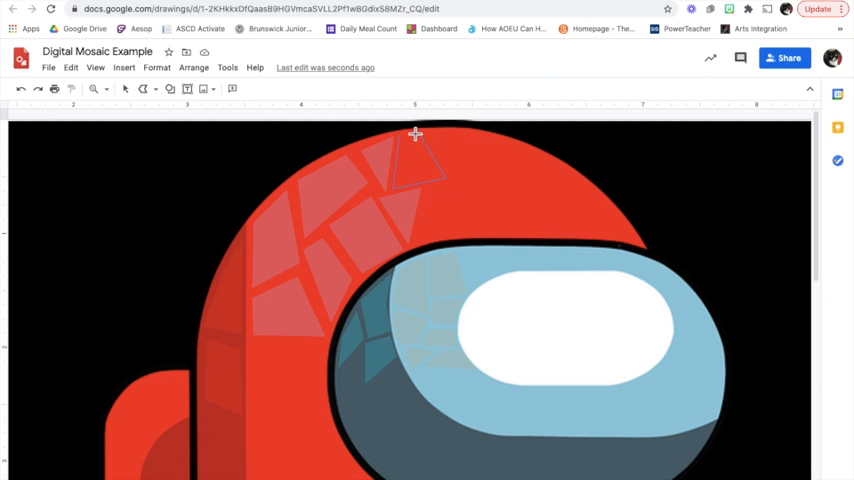
pyautogui.click(250, 89)
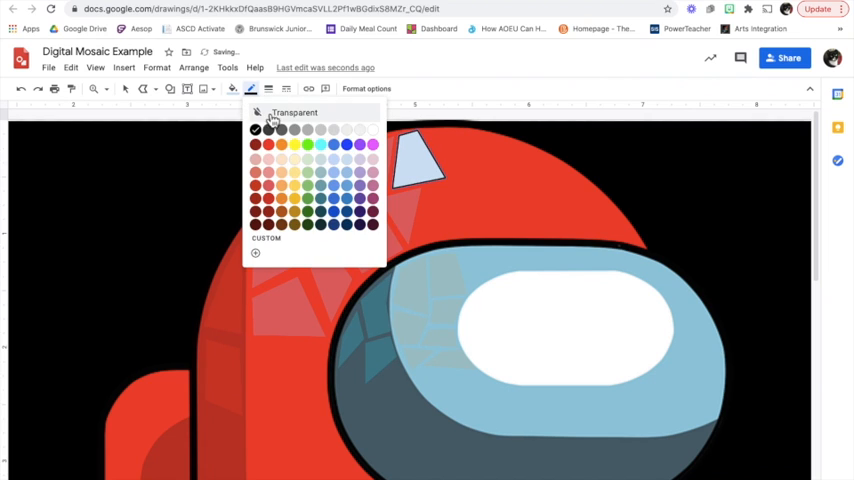
# Remove the border from the new red triangular tessera at the helmet tip.
pyautogui.click(232, 89)
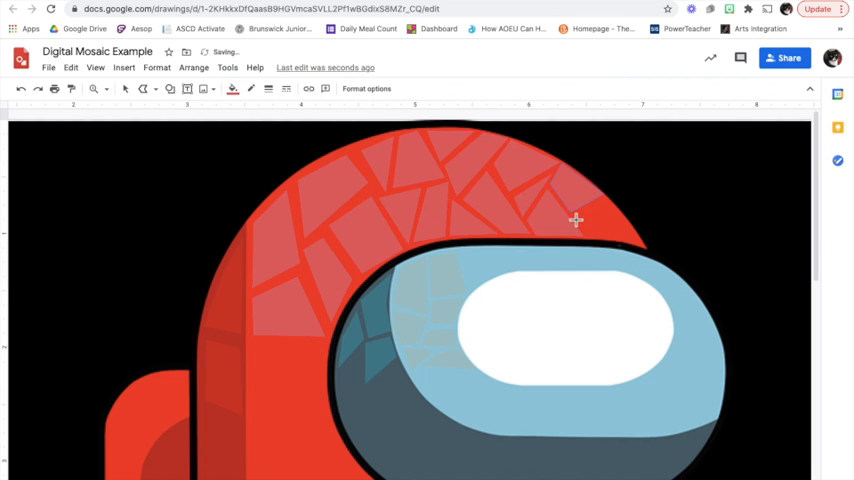
pyautogui.moveTo(643, 245)
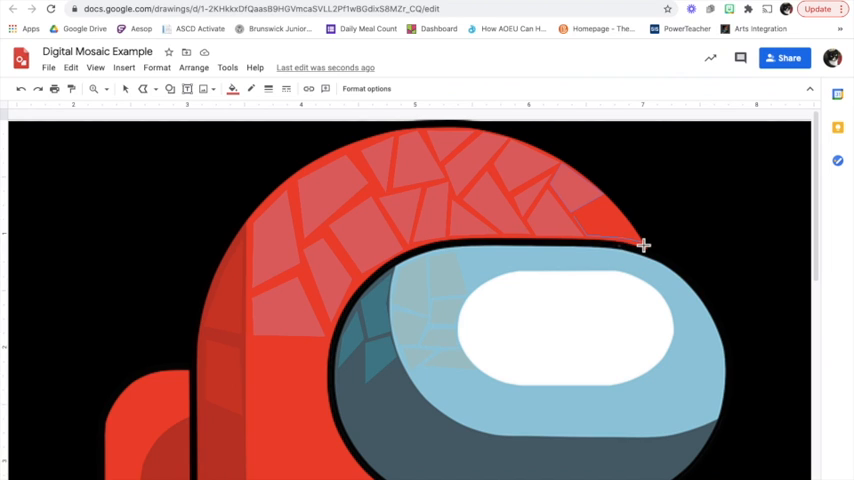
pyautogui.moveTo(608, 205)
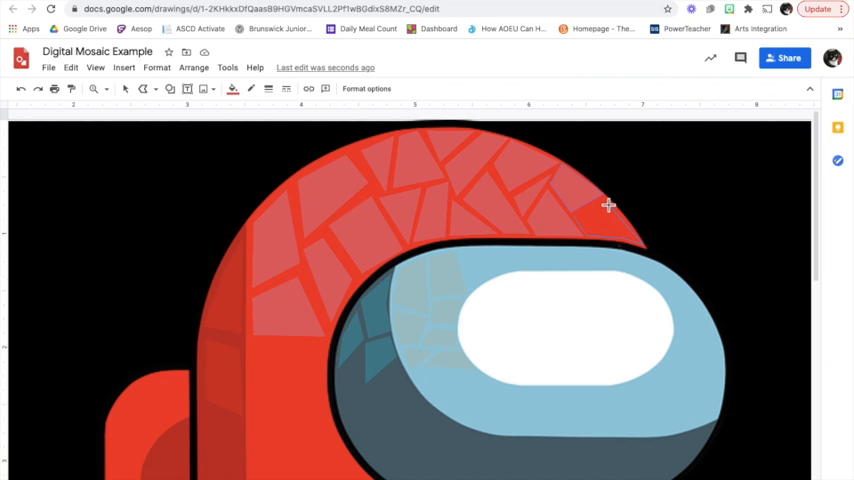
pyautogui.moveTo(577, 218)
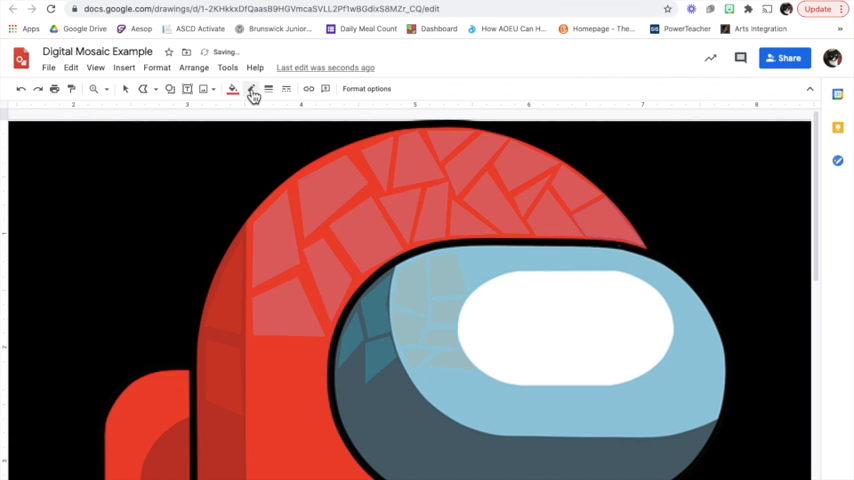
# Hide the crewmate picture behind the black background and reposition several red tesserae to even gaps.
pyautogui.click(607, 220)
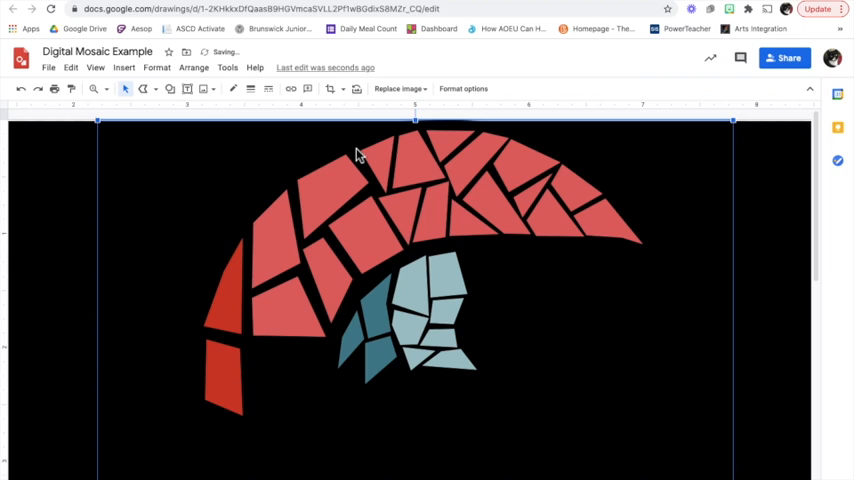
pyautogui.moveTo(360, 203)
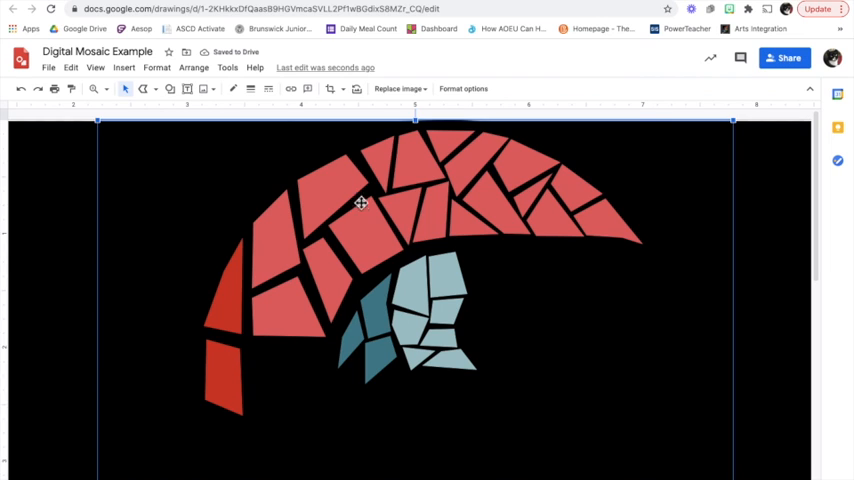
pyautogui.click(365, 235)
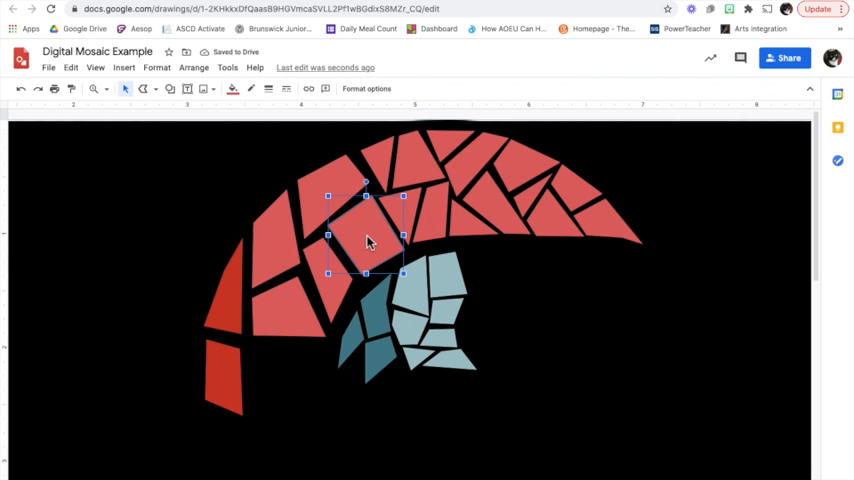
pyautogui.moveTo(368, 240); pyautogui.dragTo(357, 245)
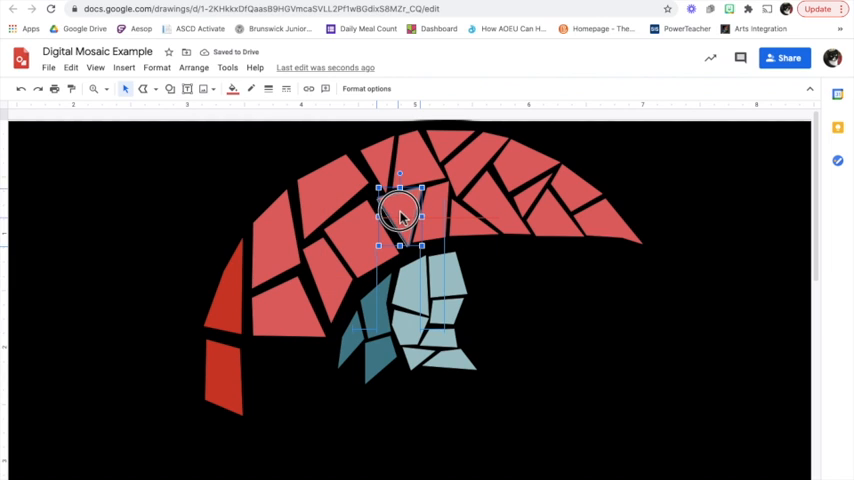
pyautogui.moveTo(400, 215); pyautogui.dragTo(432, 215)
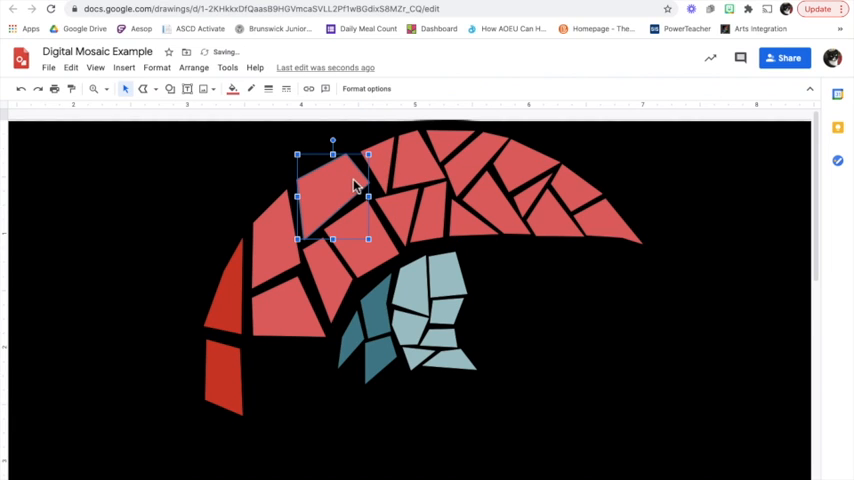
pyautogui.moveTo(398, 237)
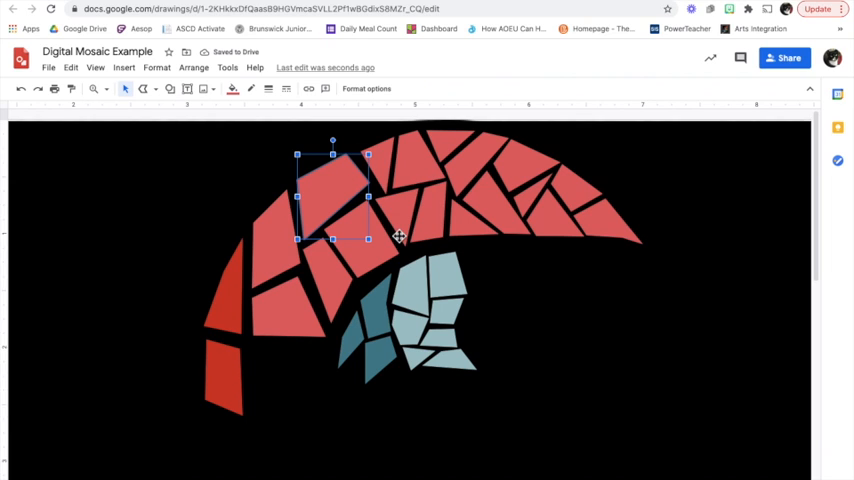
pyautogui.moveTo(333, 195); pyautogui.dragTo(290, 297)
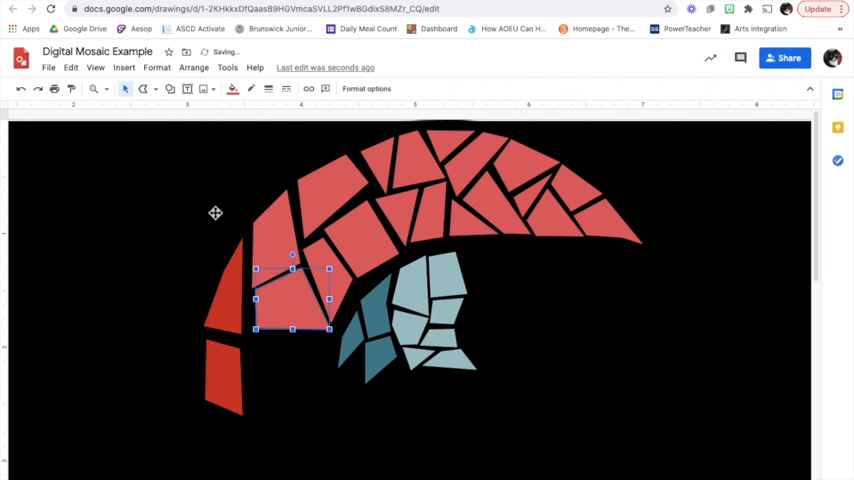
pyautogui.moveTo(122, 238)
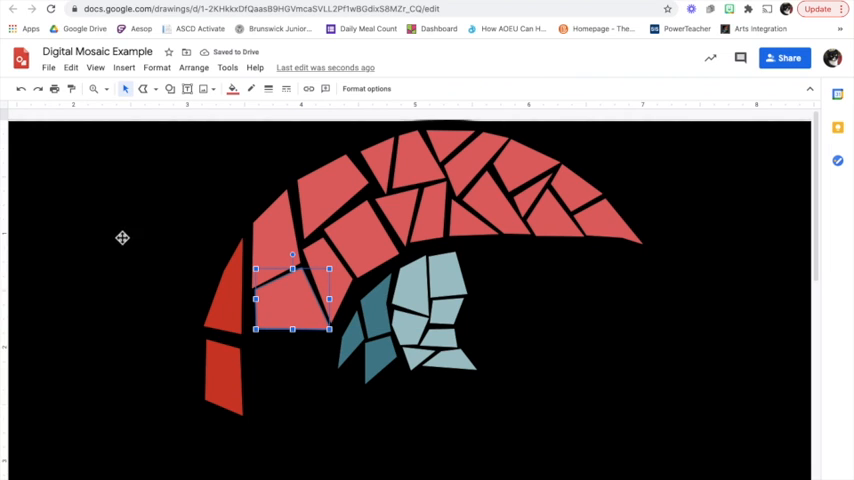
pyautogui.moveTo(87, 204)
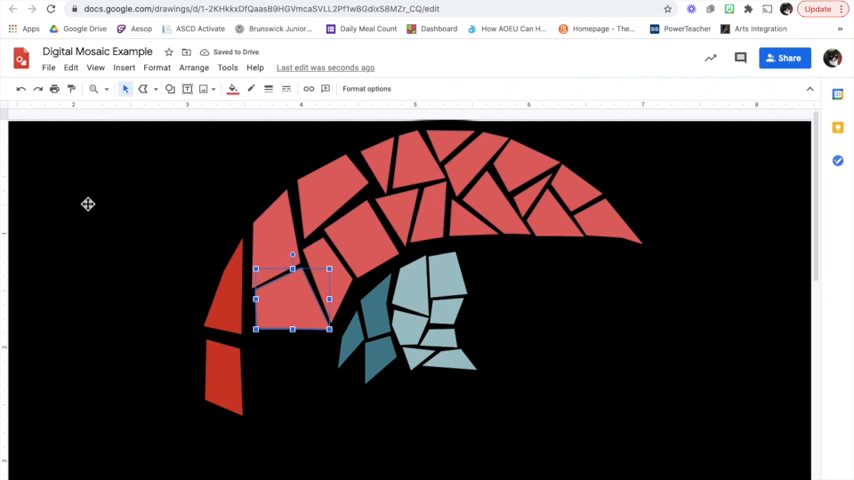
# Send the black background rectangle to back so the crewmate reference picture reappears.
pyautogui.click(83, 208)
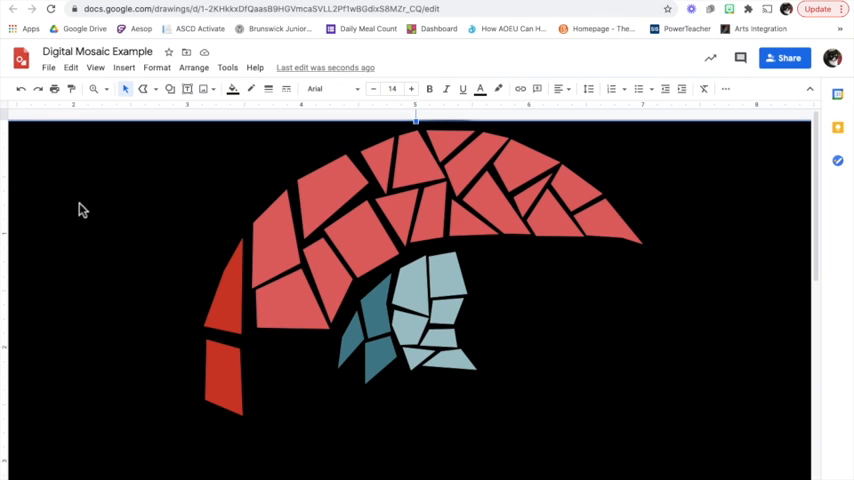
pyautogui.click(194, 67)
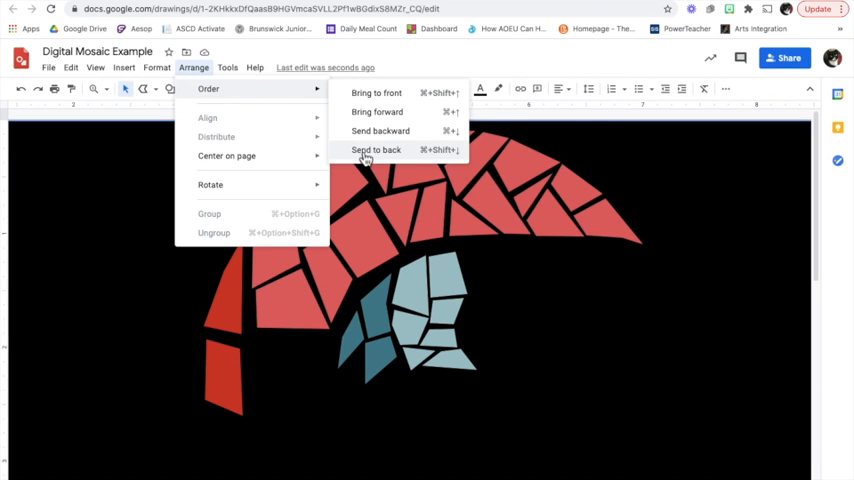
pyautogui.click(377, 149)
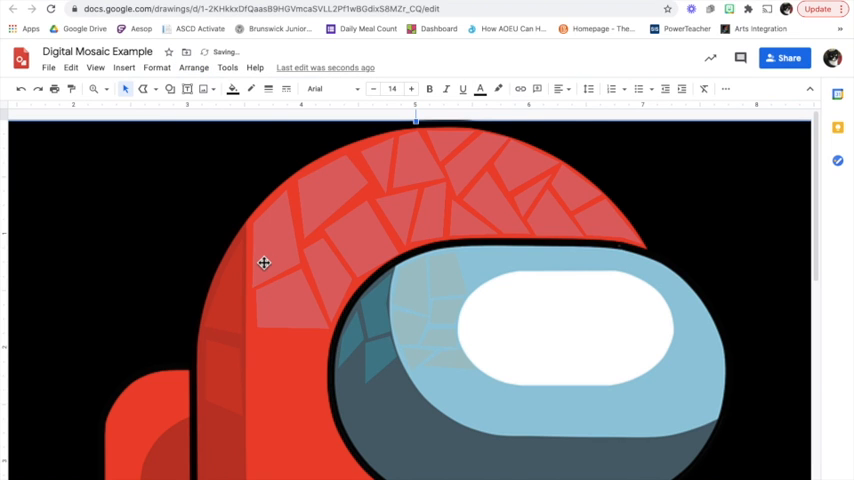
pyautogui.scroll(-3)
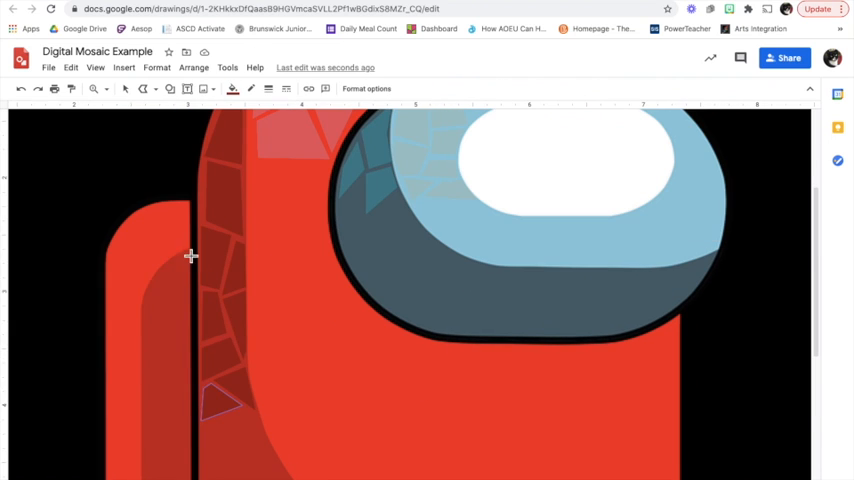
# Finish the last white visor tessera and return to selecting shapes.
pyautogui.scroll(-3)
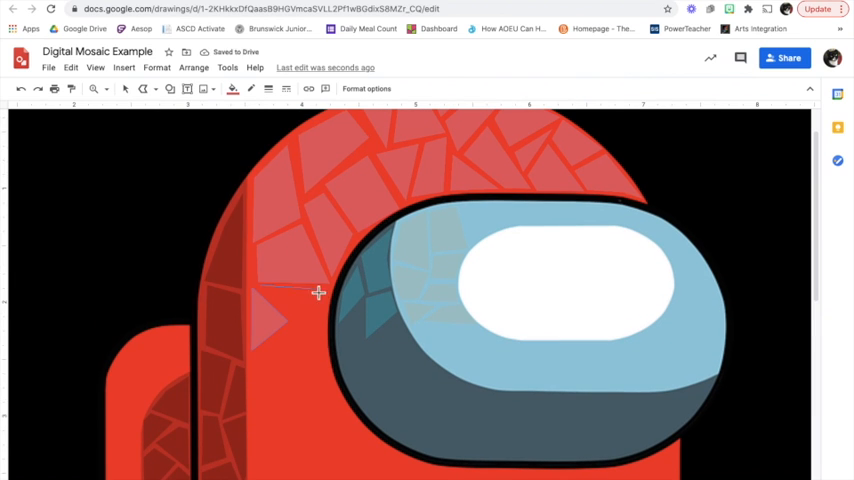
pyautogui.scroll(-3)
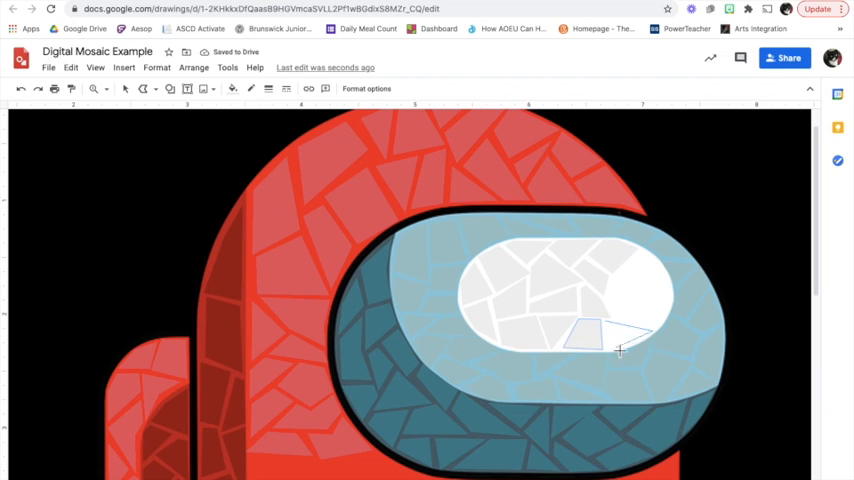
pyautogui.click(128, 89)
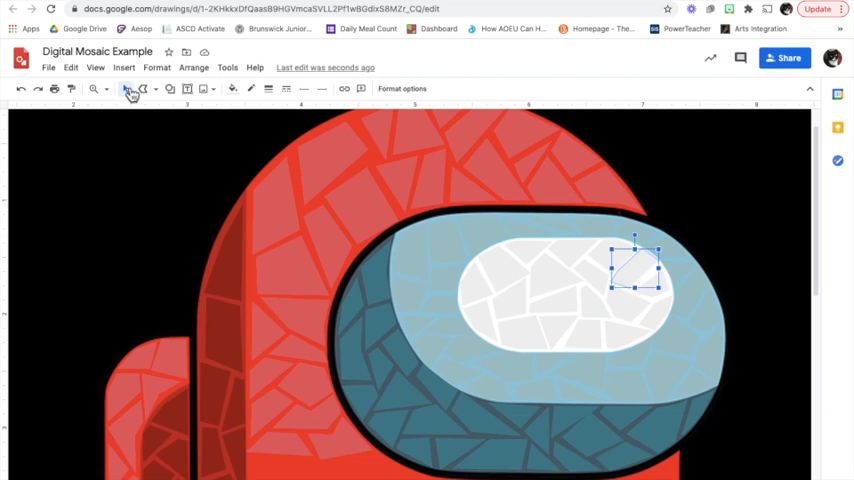
pyautogui.click(232, 89)
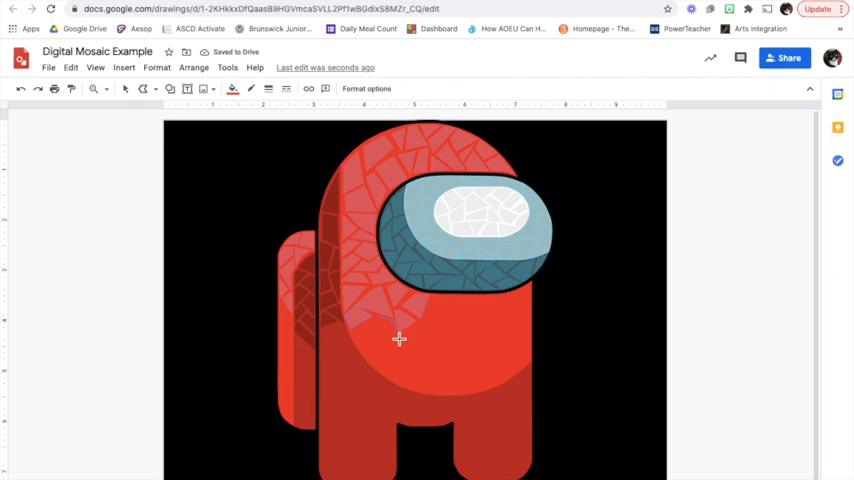
pyautogui.moveTo(491, 329)
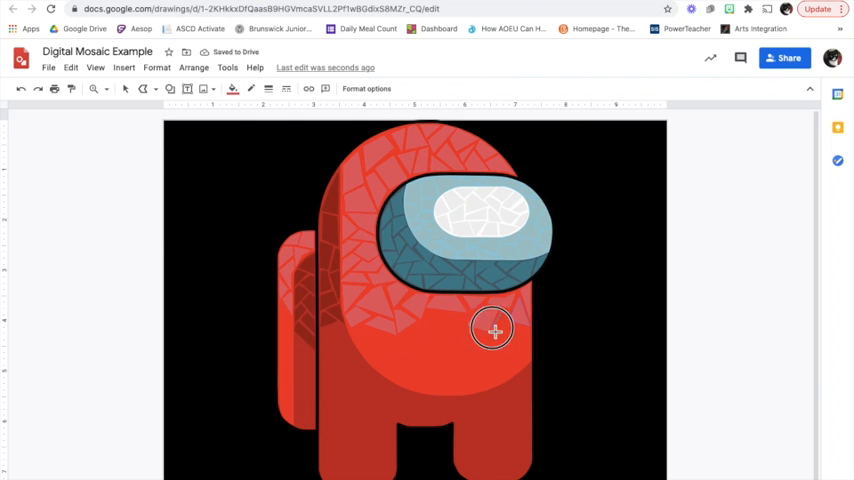
pyautogui.click(95, 89)
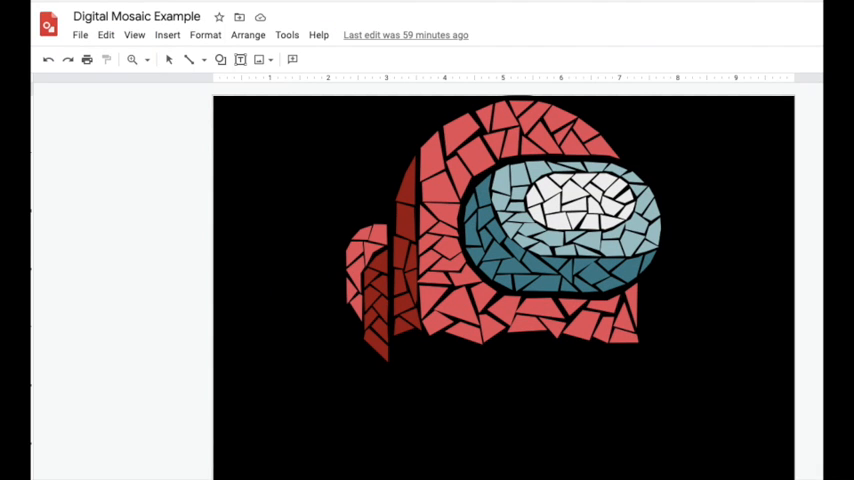
# Choose Polyline from the Line menu, then send the reference picture to back.
pyautogui.click(184, 58)
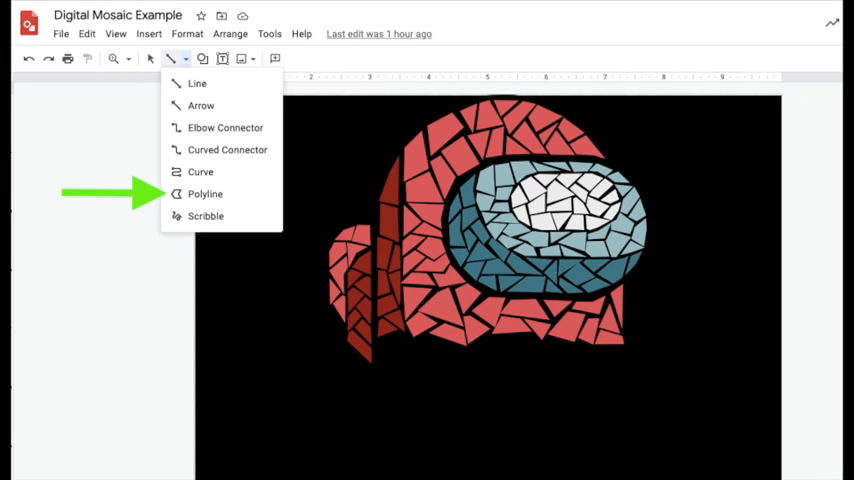
pyautogui.click(141, 57)
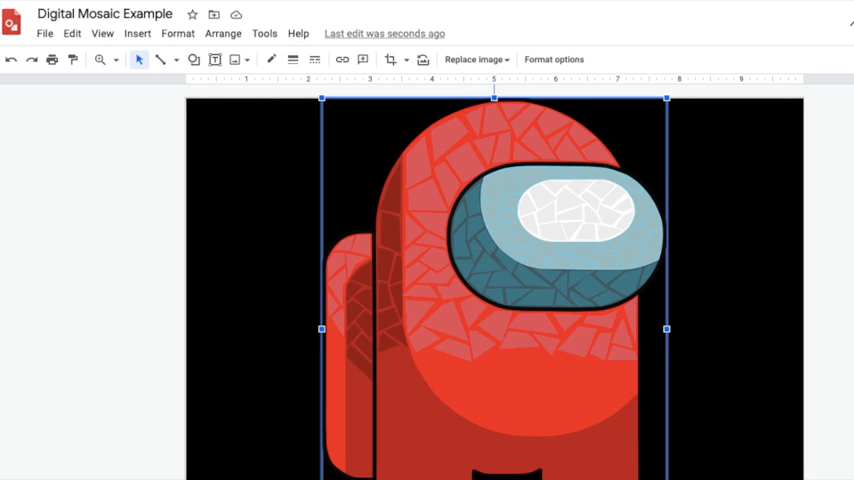
pyautogui.click(238, 33)
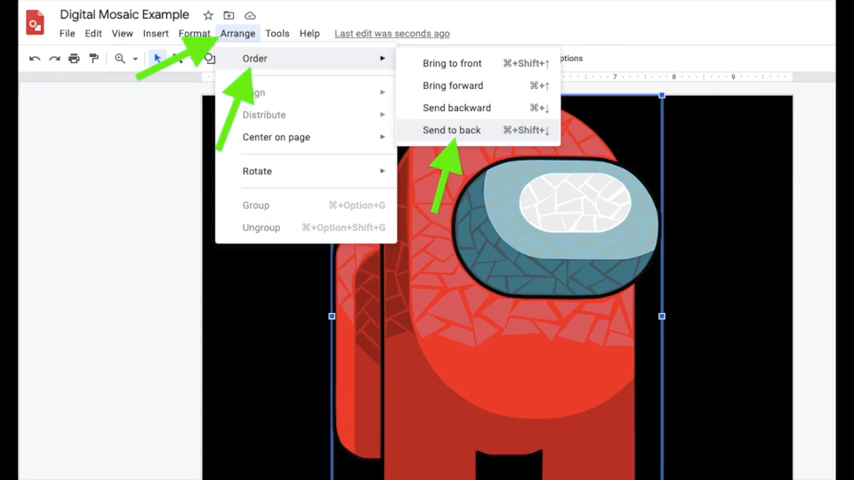
pyautogui.click(452, 130)
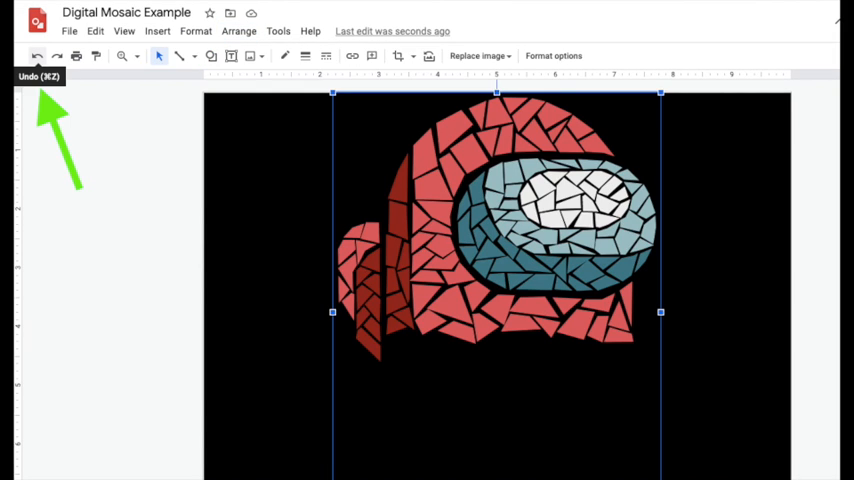